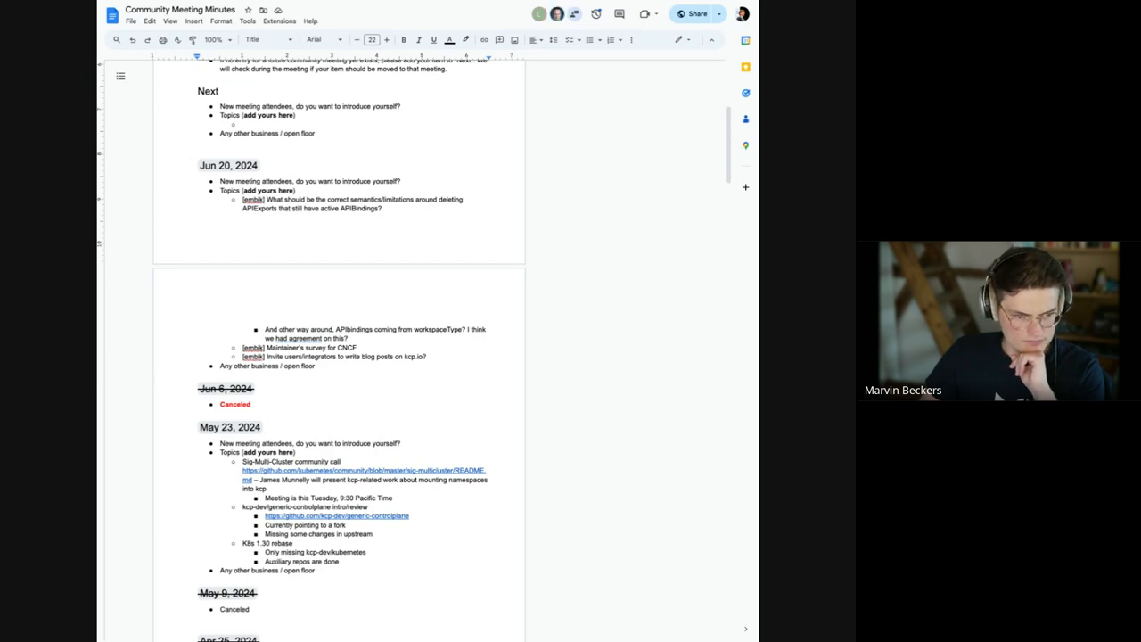
# Step: Scroll through the Jun 20 topics to locate the APIExport deletion question
pyautogui.scroll(3)
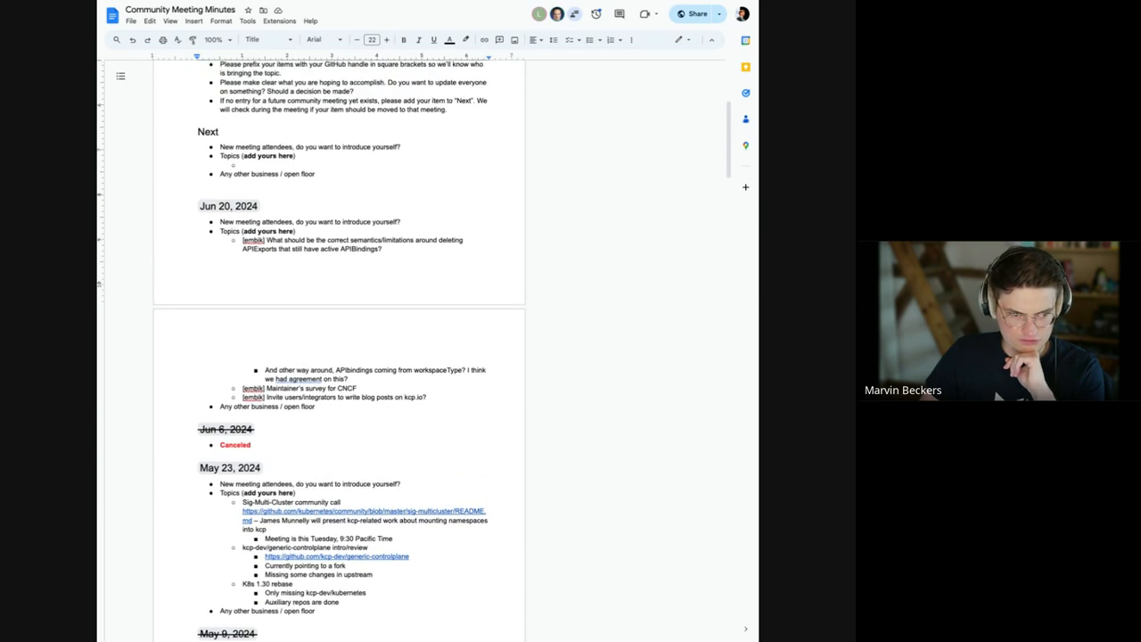
pyautogui.scroll(-3)
pyautogui.write('Temporarily APIBindings should be')
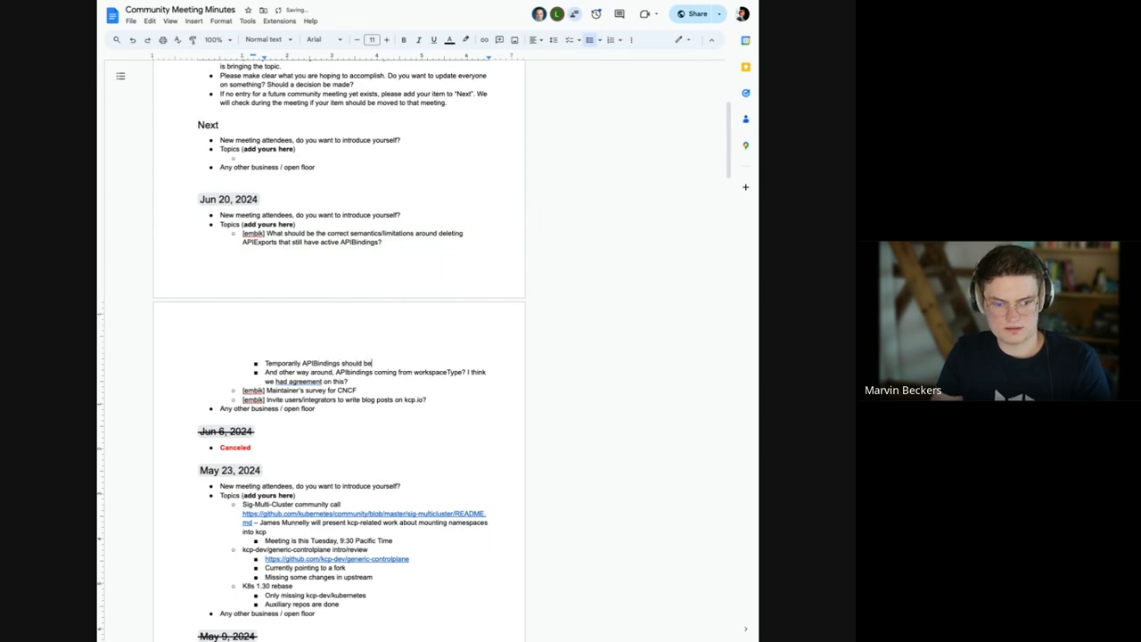
# Step: Note APIBindings should be self-sufficient, resources from last known state, useful when moving APIExports around
pyautogui.write('self-sufficient')
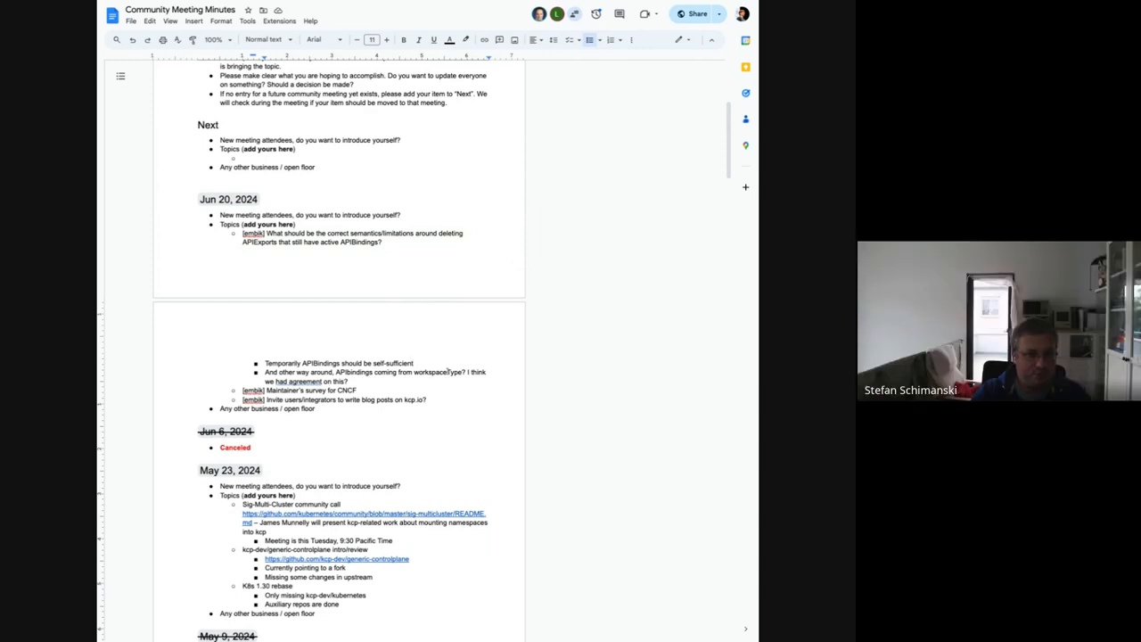
pyautogui.write('re')
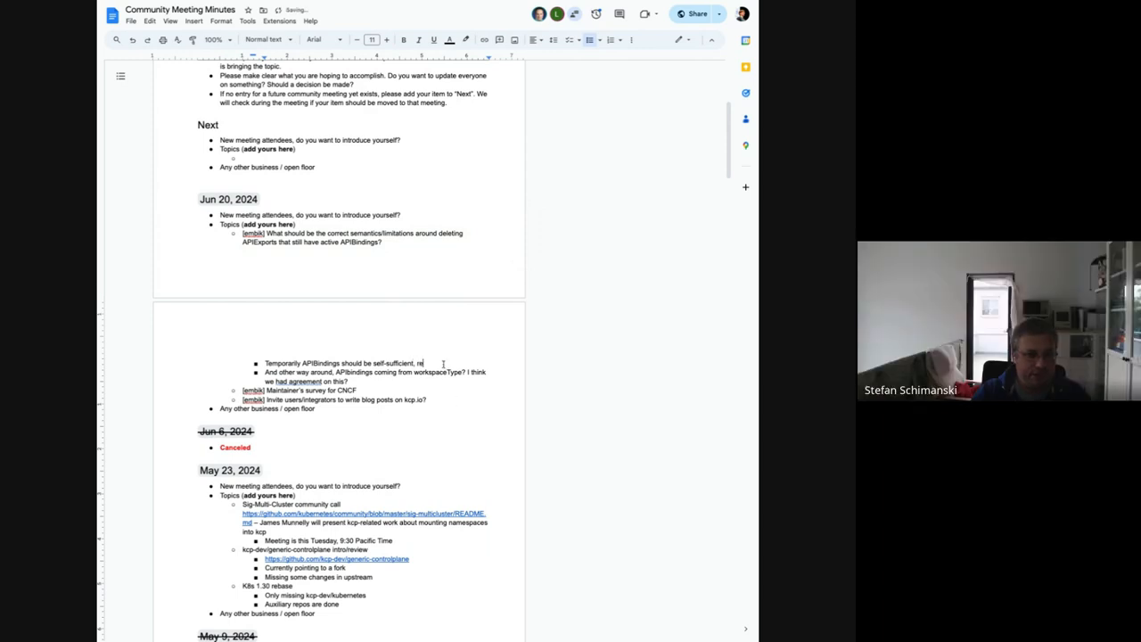
pyautogui.write('resources should still be available from the "last known" state')
pyautogui.write('This might be')
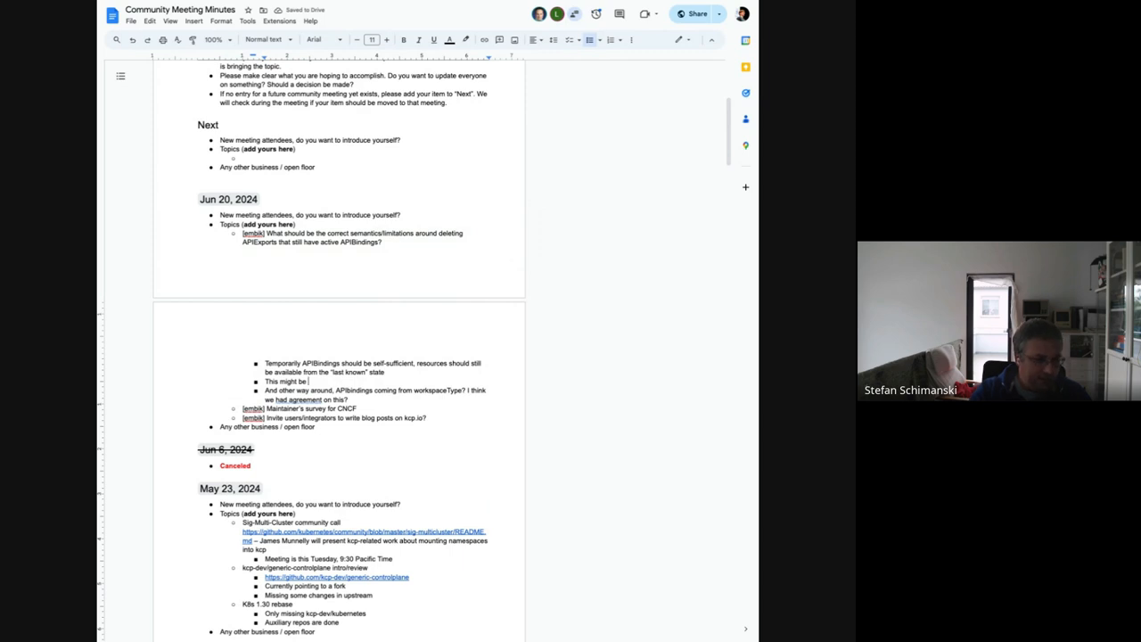
pyautogui.write('useful e.g. wh')
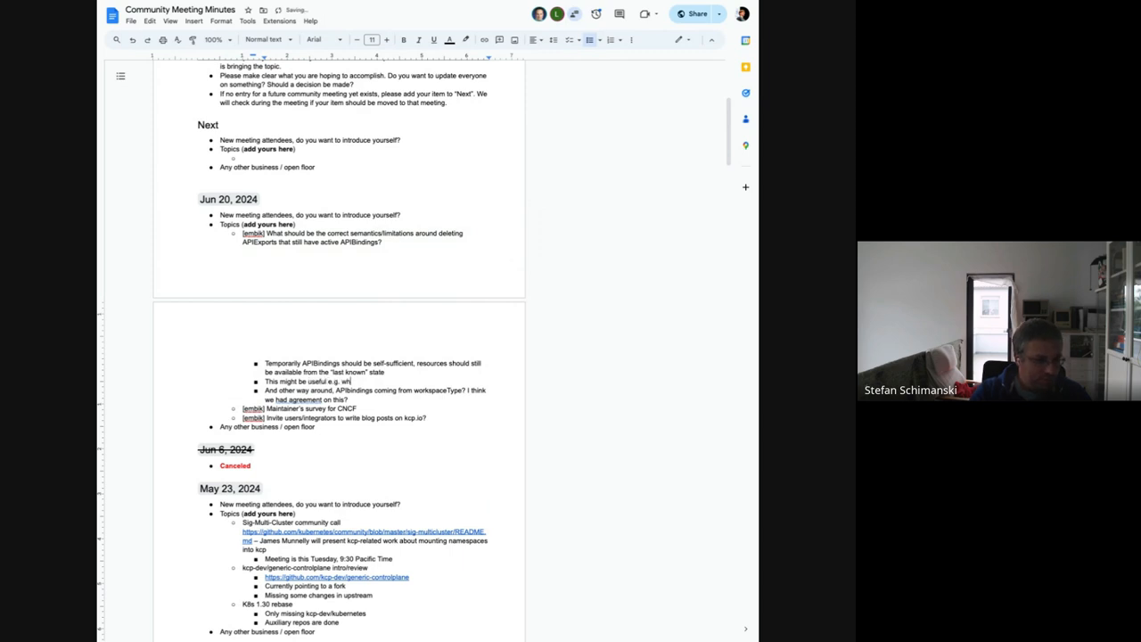
pyautogui.write('when moving APIExports')
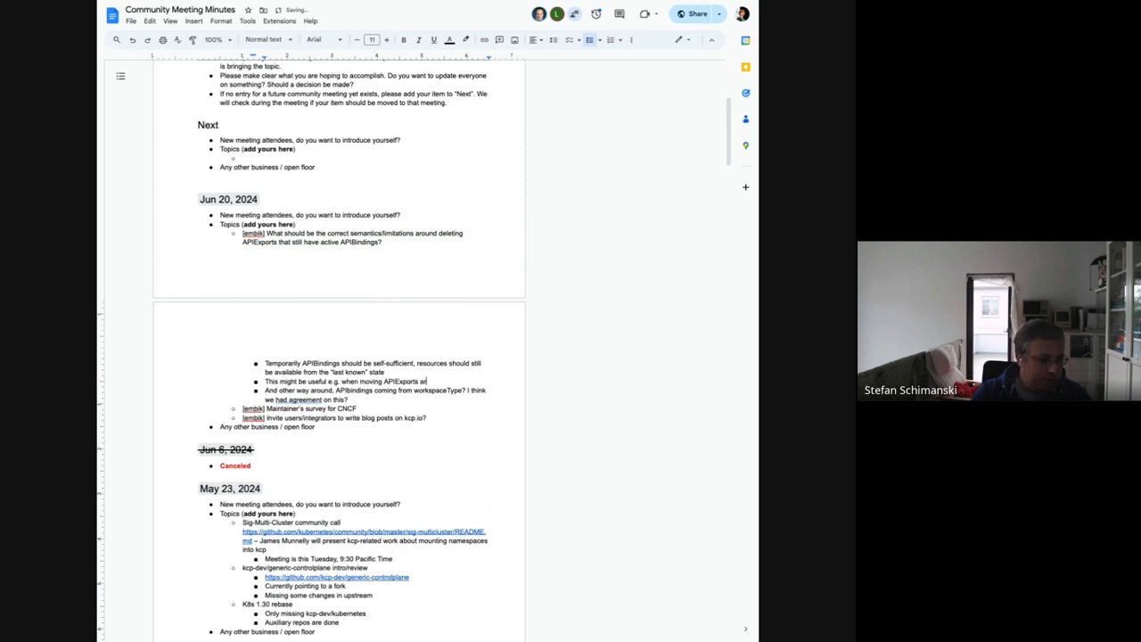
pyautogui.write('around, but the identity hash should be the same')
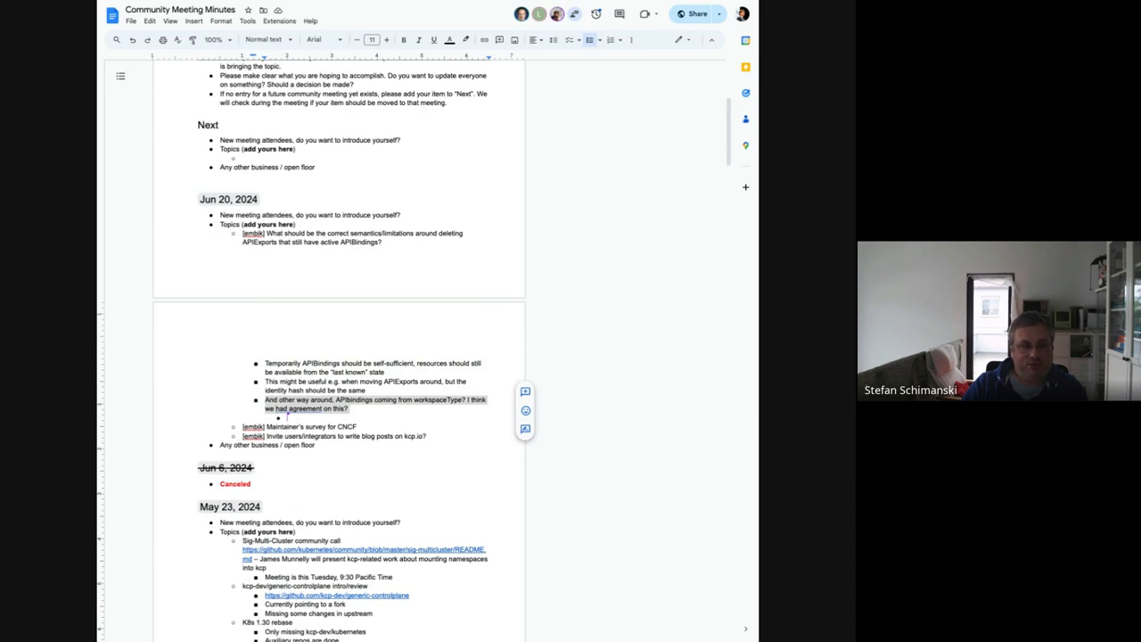
pyautogui.moveTo(146, 167)
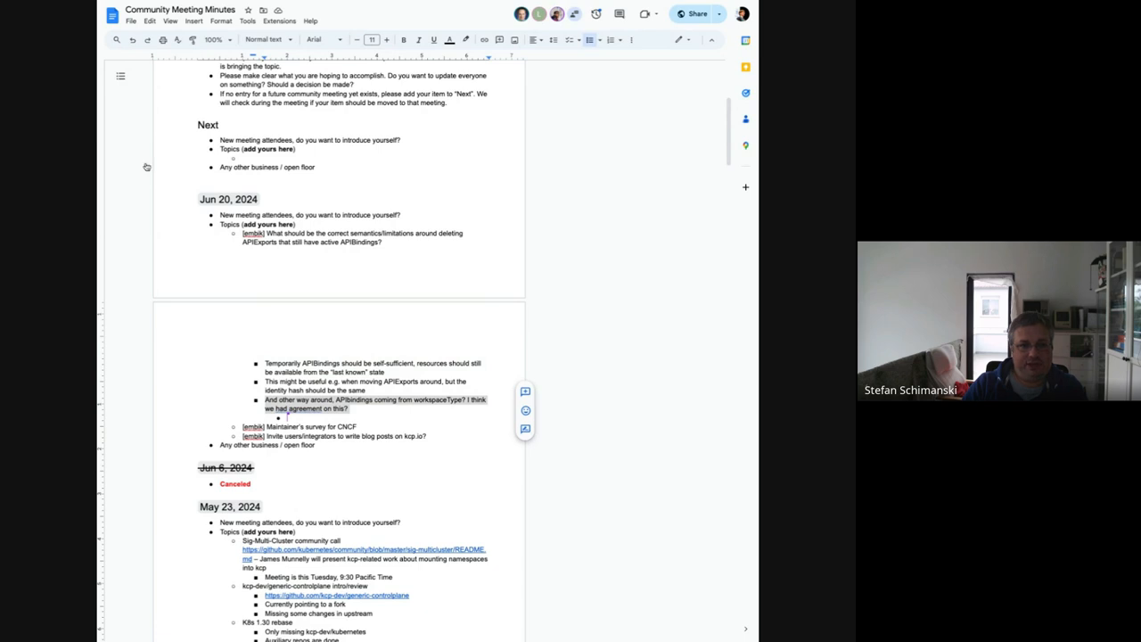
pyautogui.moveTo(146, 167)
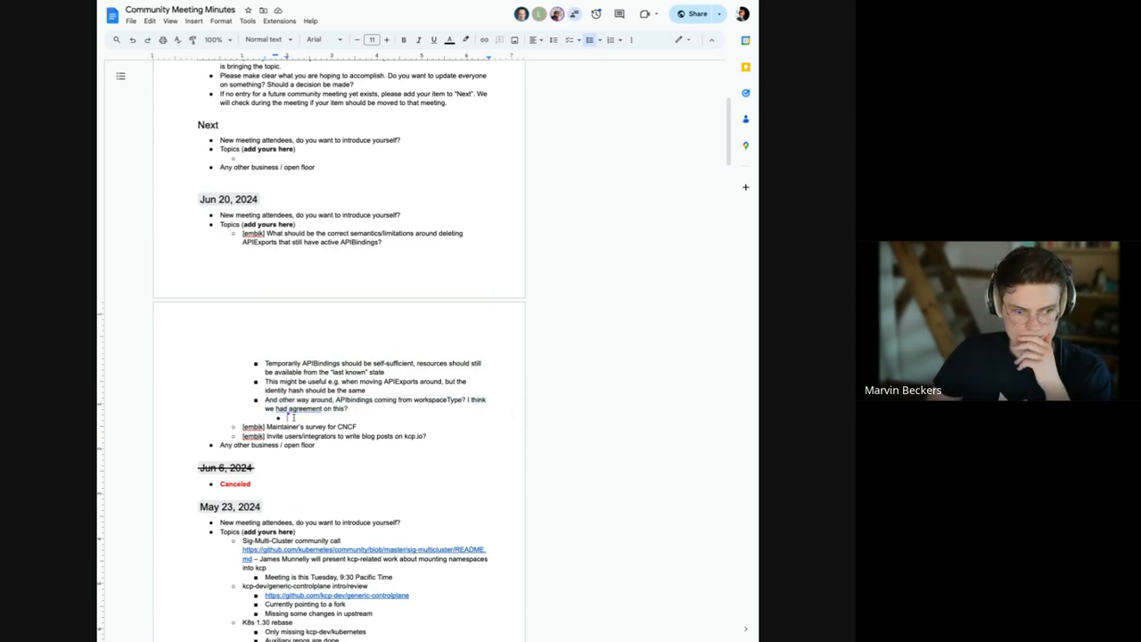
pyautogui.write('https://github.com/kcp-dev/kcp/pull/3092')
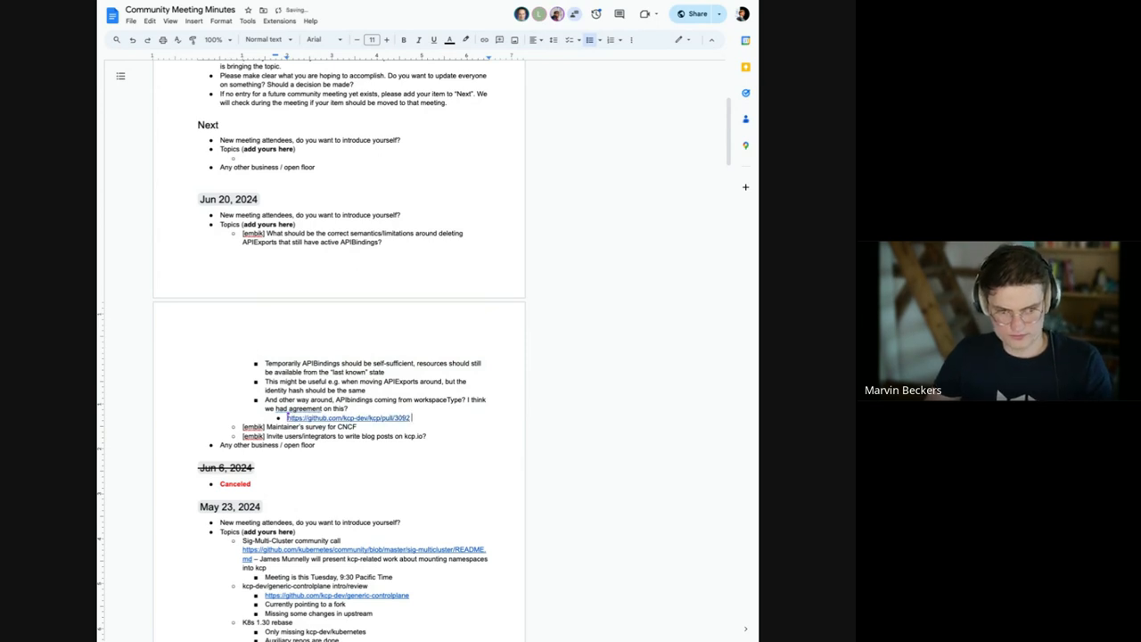
pyautogui.write('related?')
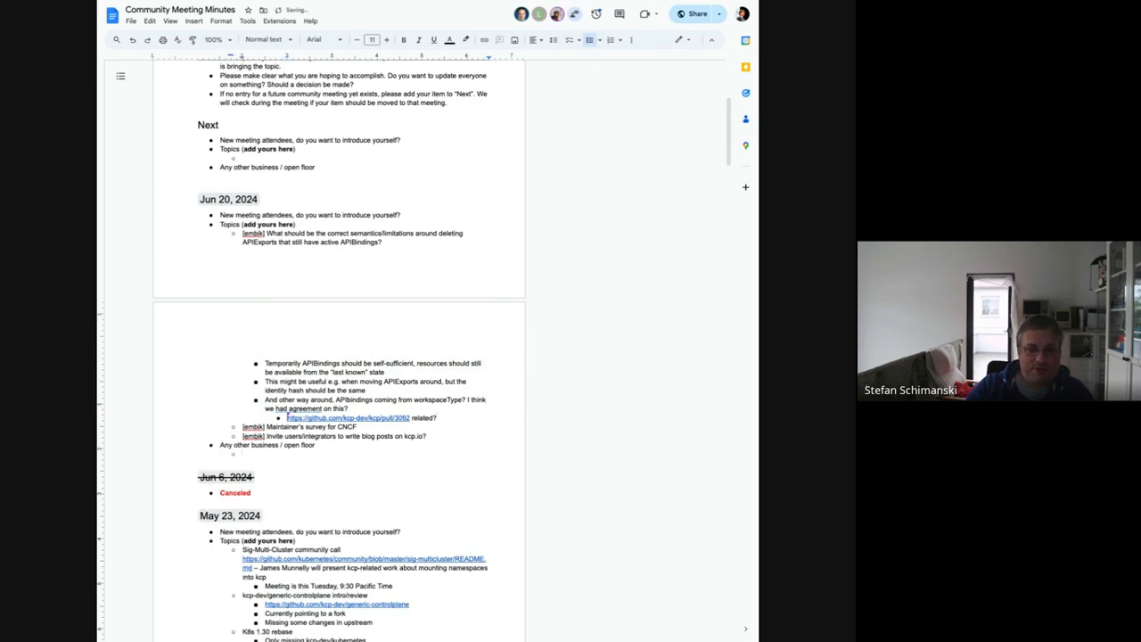
# Step: Note that shadow workspaces "behind" a consumer workspace could provide the APIBindings
pyautogui.write('Sh')
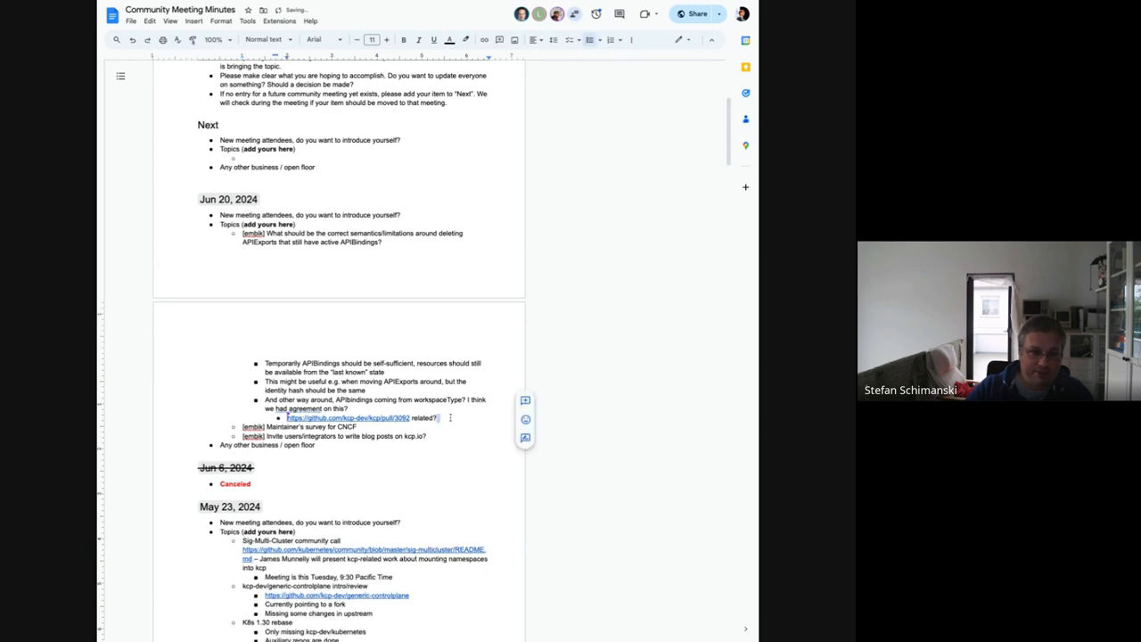
pyautogui.write('Shadow work')
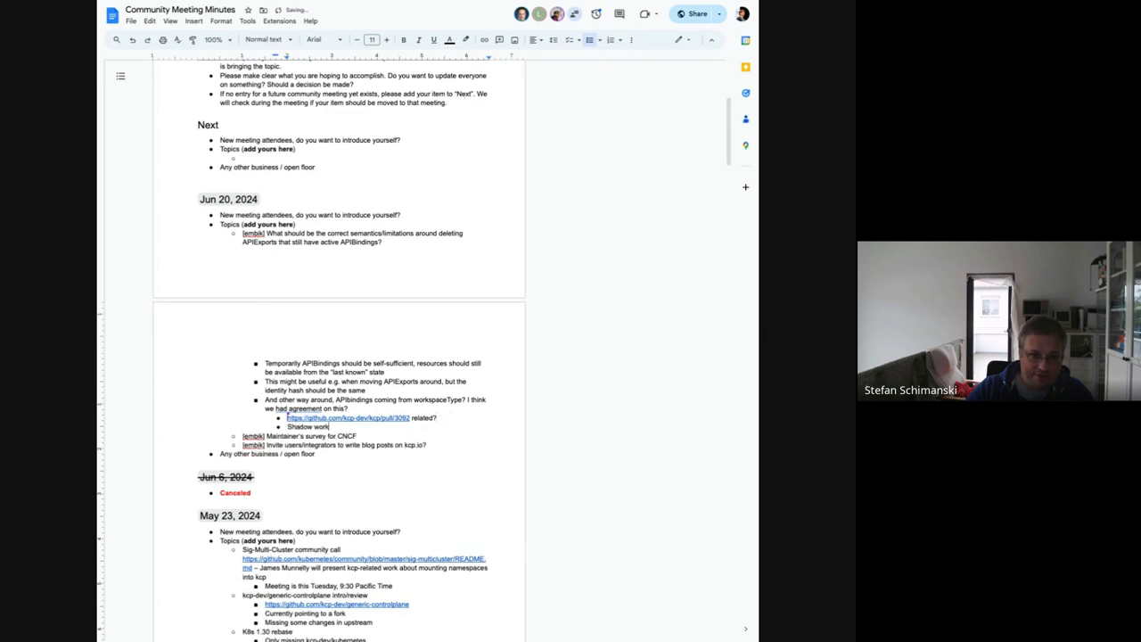
pyautogui.write('spaces')
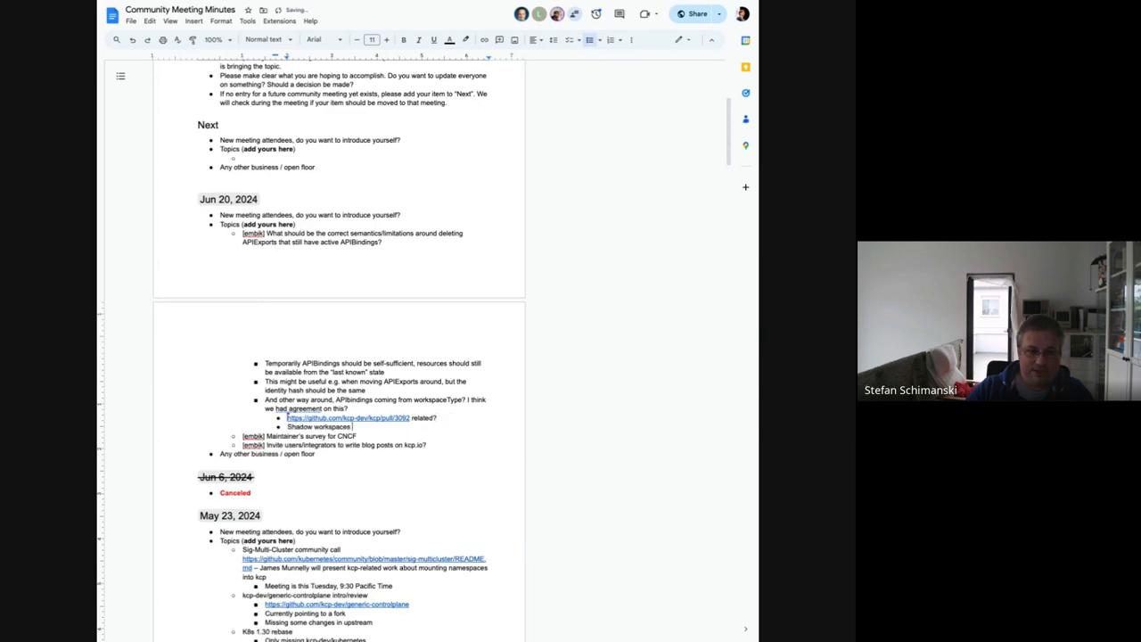
pyautogui.write('"behind" a')
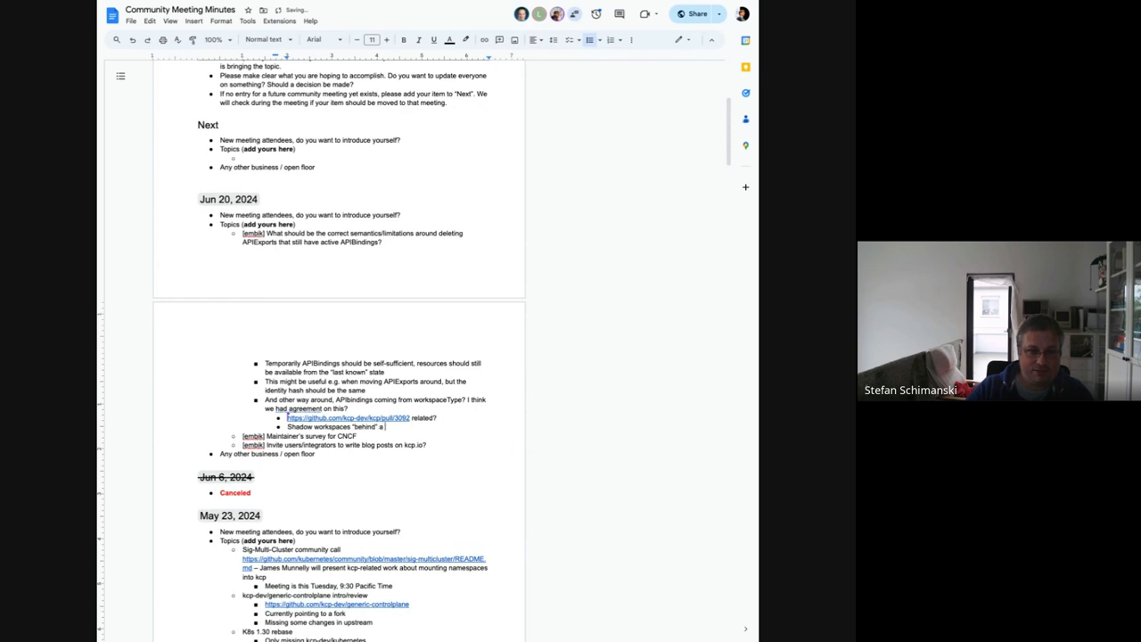
pyautogui.write('consumer workspace co')
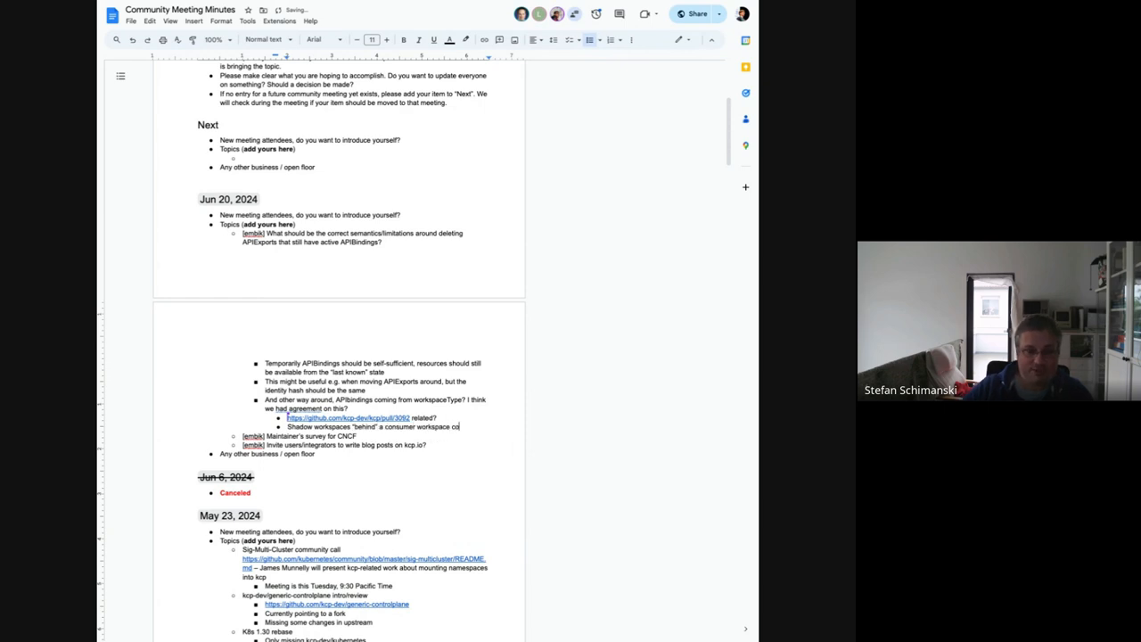
pyautogui.write('uld')
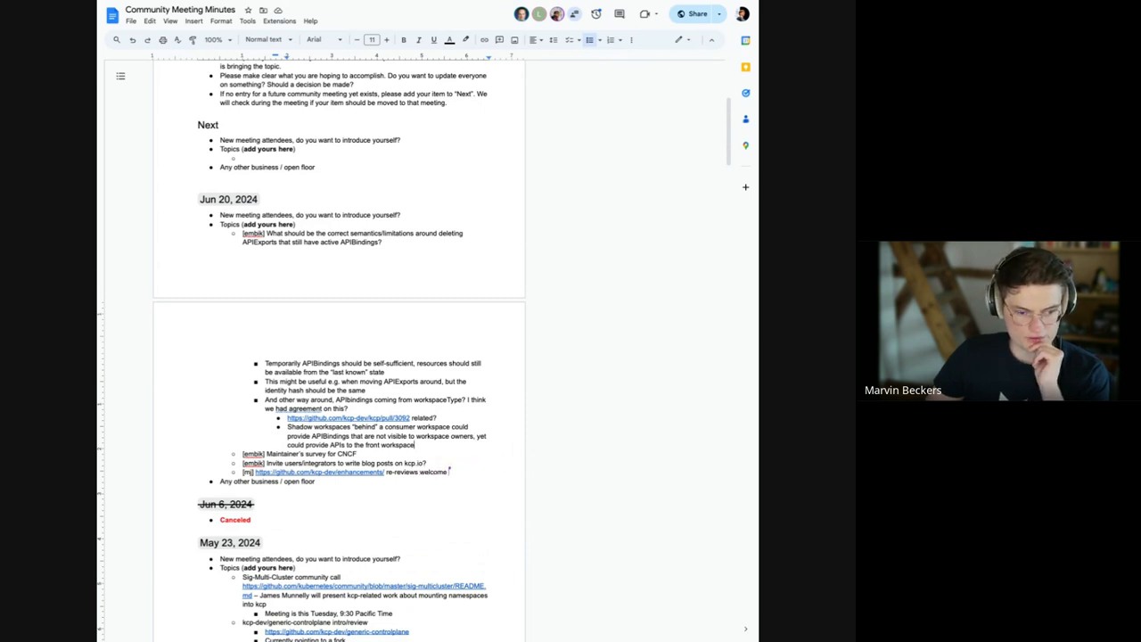
pyautogui.doubleClick(310, 455)
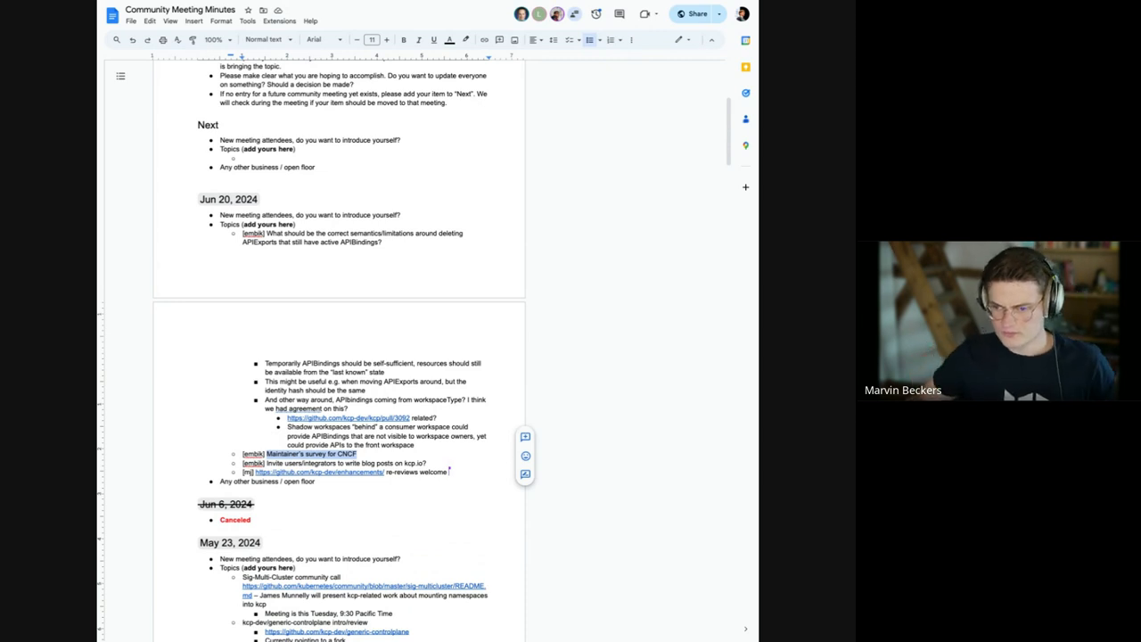
pyautogui.moveTo(528, 538)
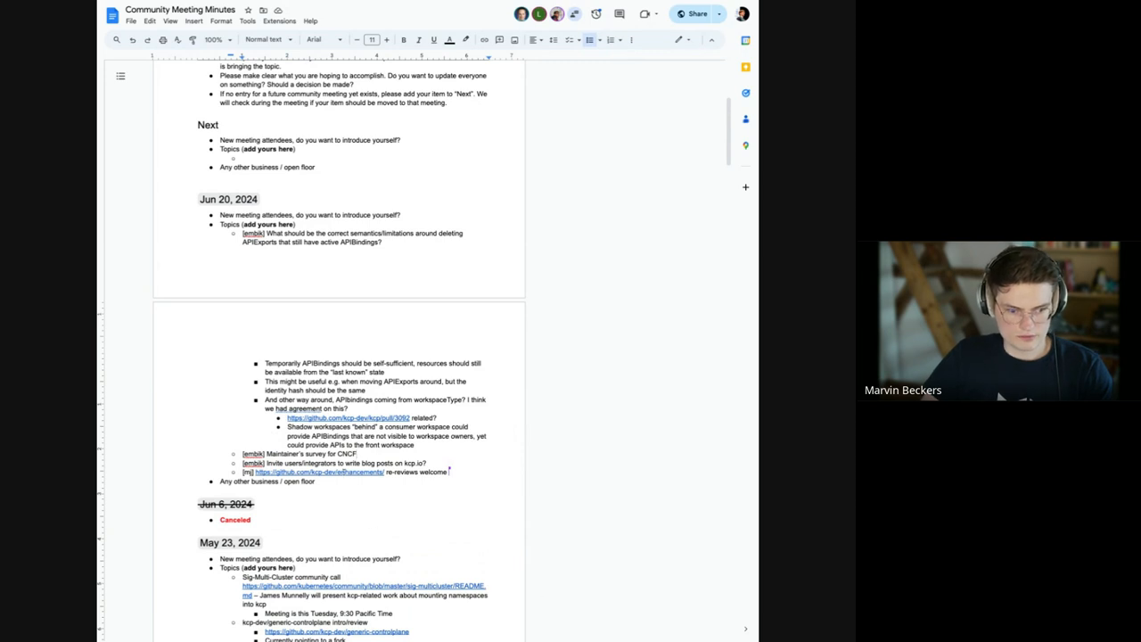
# Step: Scroll down the minutes to the PR link items under the Jun 20 topics
pyautogui.scroll(-3)
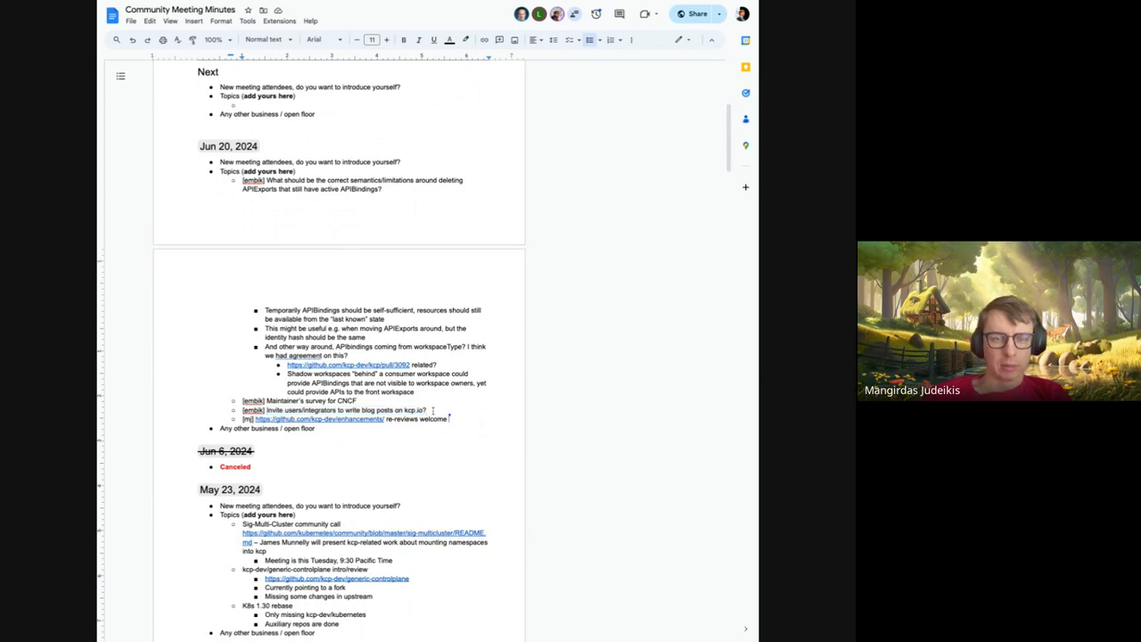
# Step: Note sending to the mailing list and "will draft something to send" under the blog-posts item
pyautogui.write('Sent')
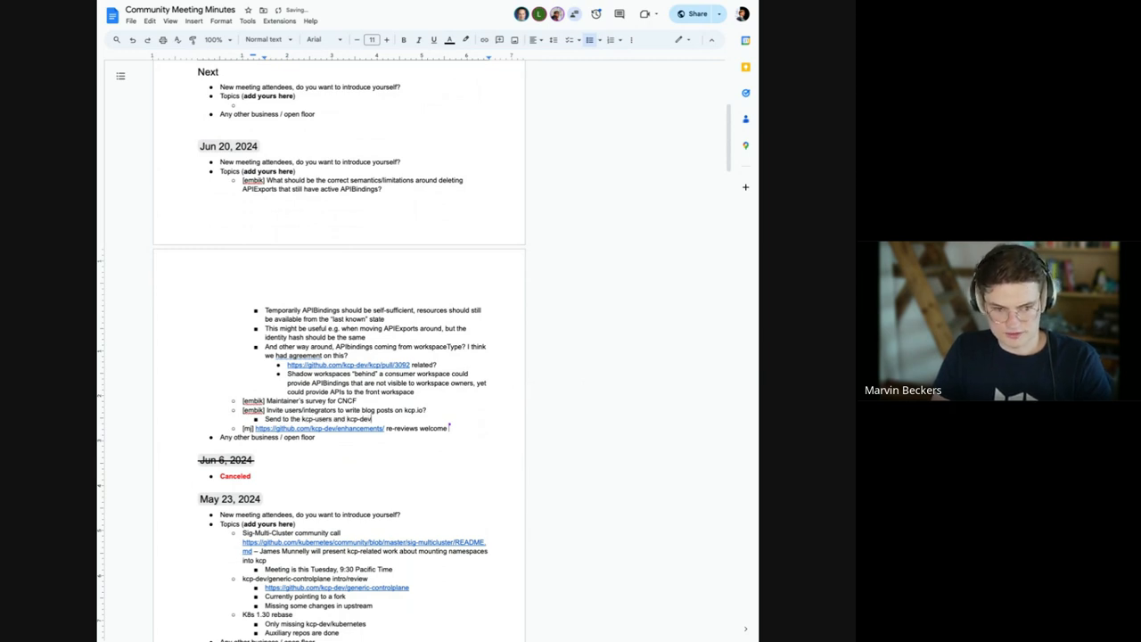
pyautogui.write('mailing lists')
pyautogui.write('[embik')
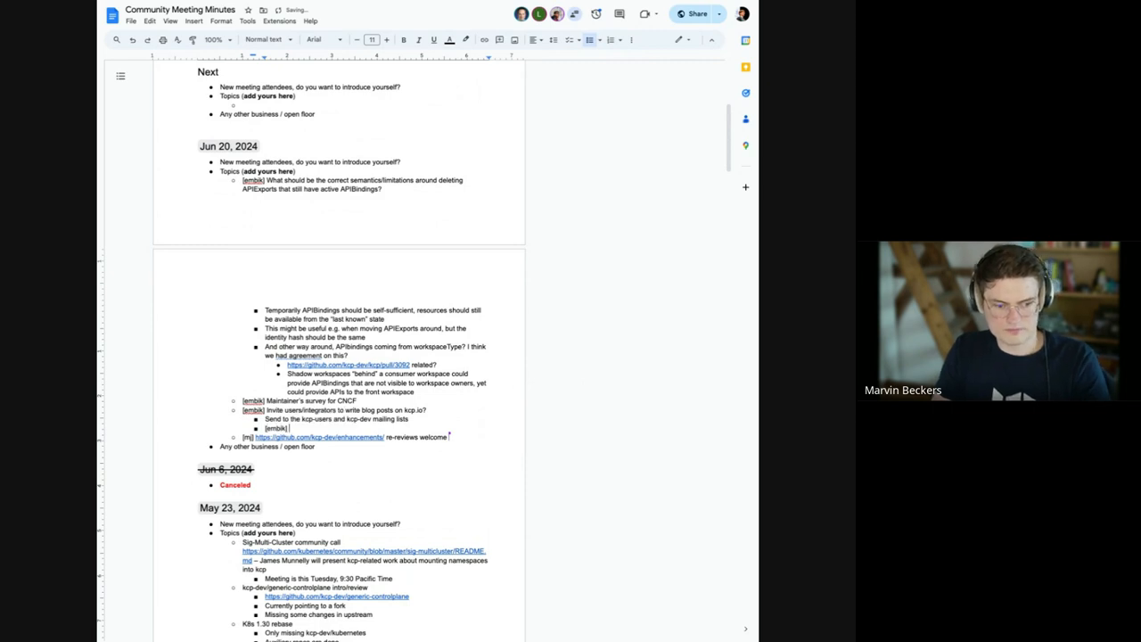
pyautogui.write('will draft something')
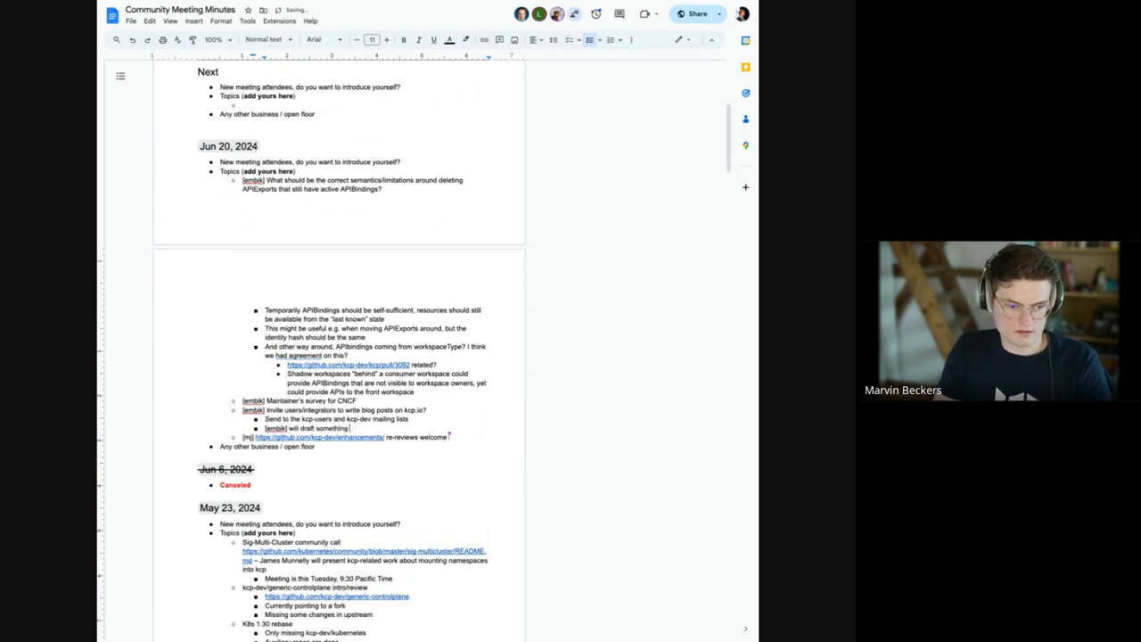
pyautogui.write('to send')
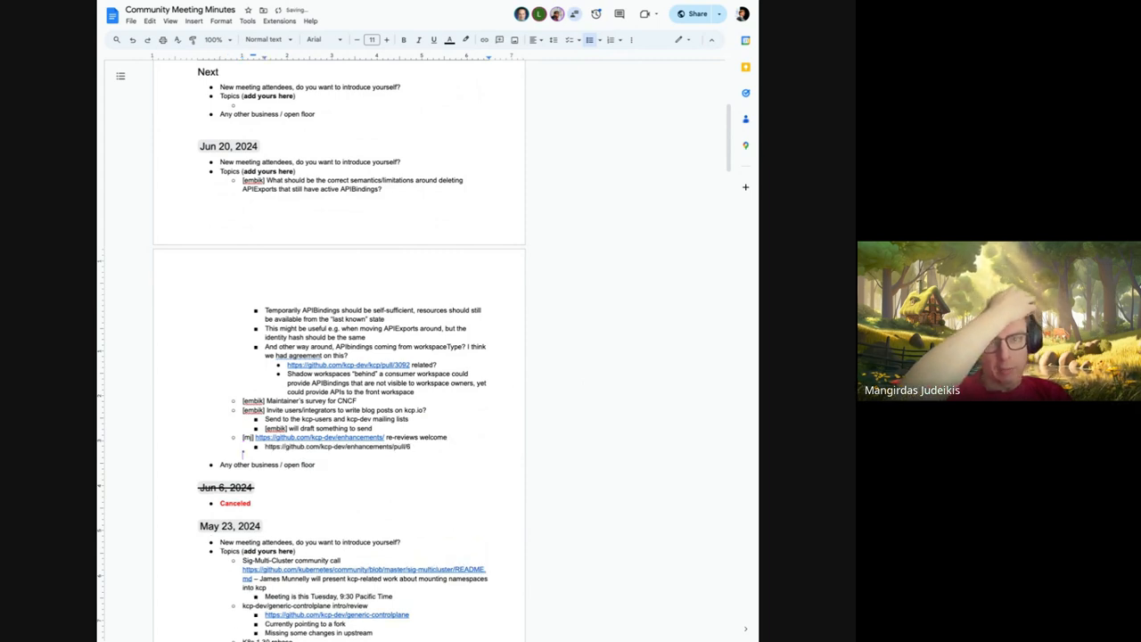
# Step: Append "is looking for review" after the enhancements pull request link
pyautogui.write('is looking for r')
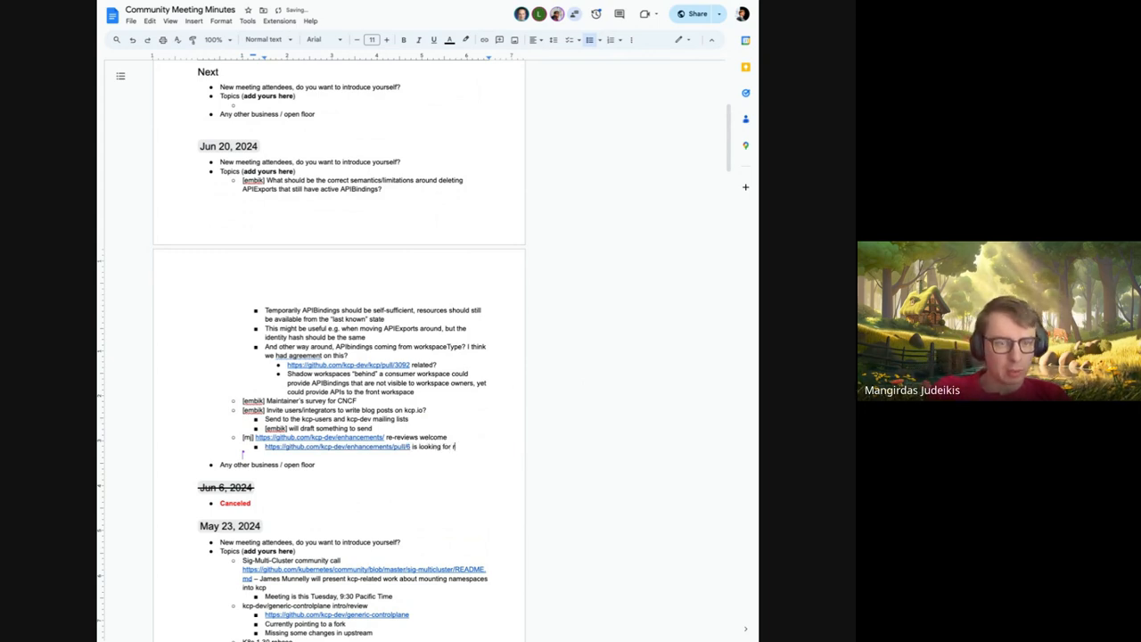
pyautogui.write('review')
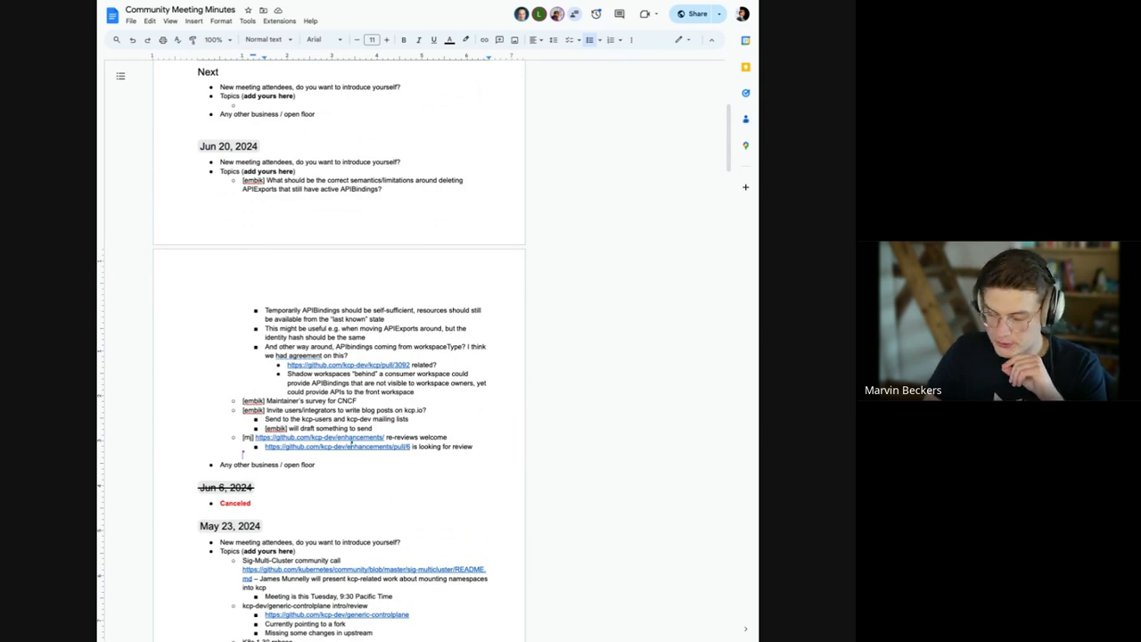
pyautogui.moveTo(544, 292)
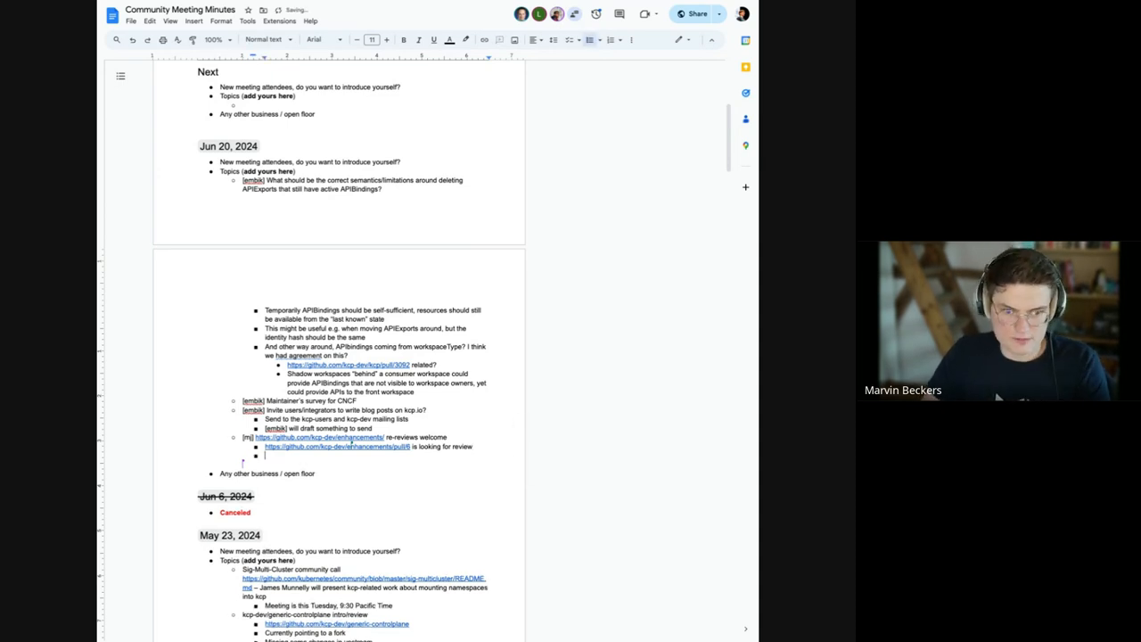
# Step: Start a new topic bullet "[embik] OCI picking up again" below the review note
pyautogui.click(631, 39)
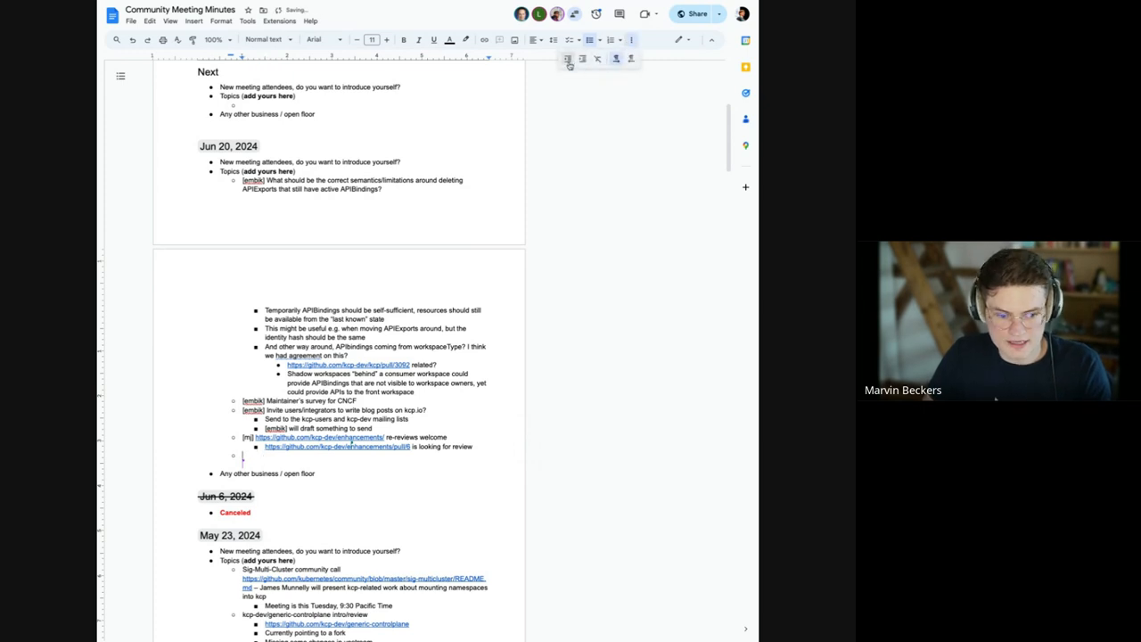
pyautogui.write('[embik]')
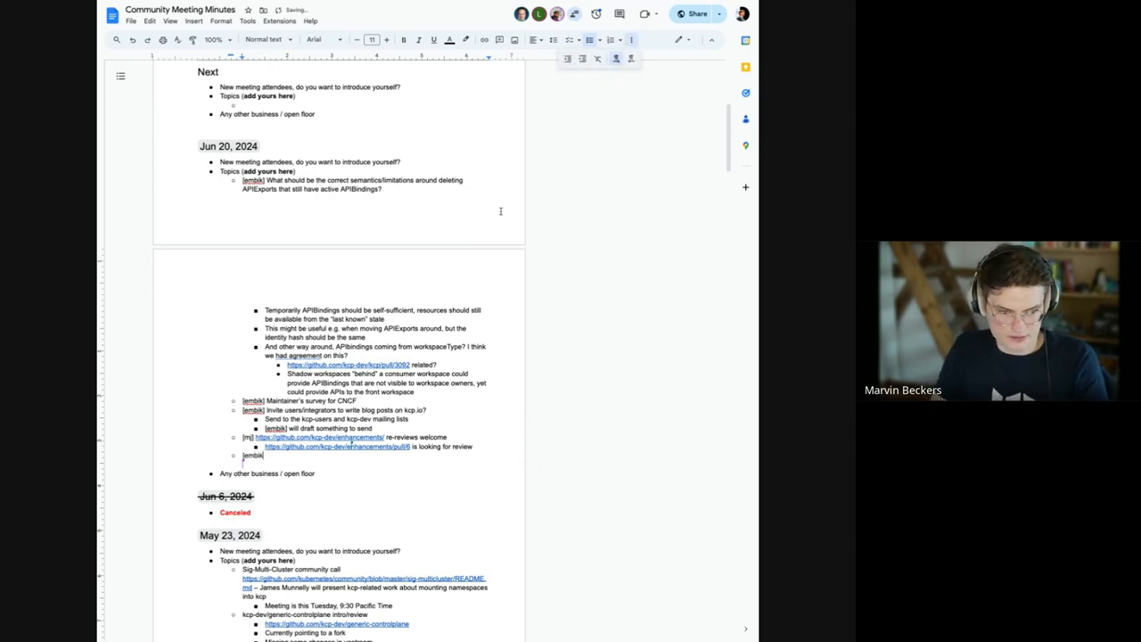
pyautogui.write('OCI picking up again')
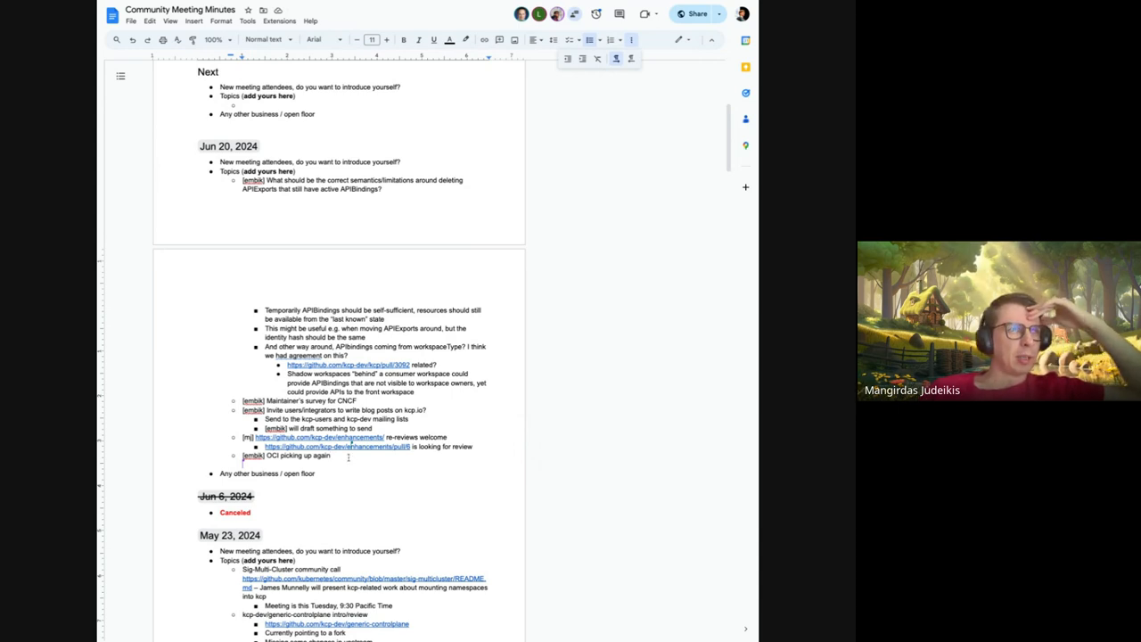
# Step: Note the ARM64 build image point under the OCI topic
pyautogui.write('ARM')
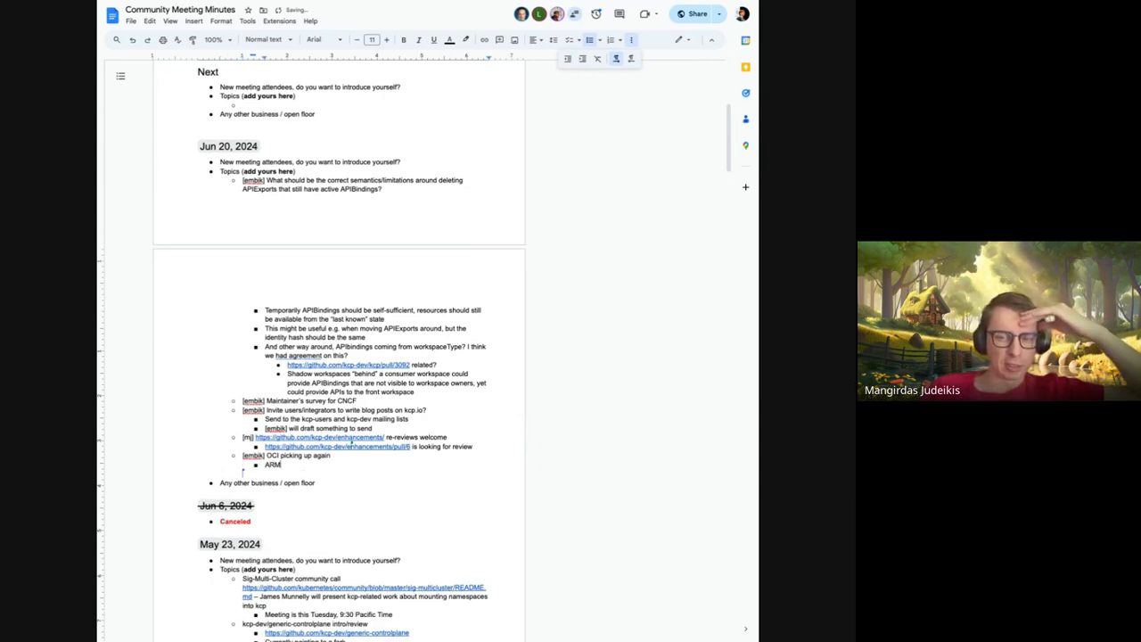
pyautogui.write('64')
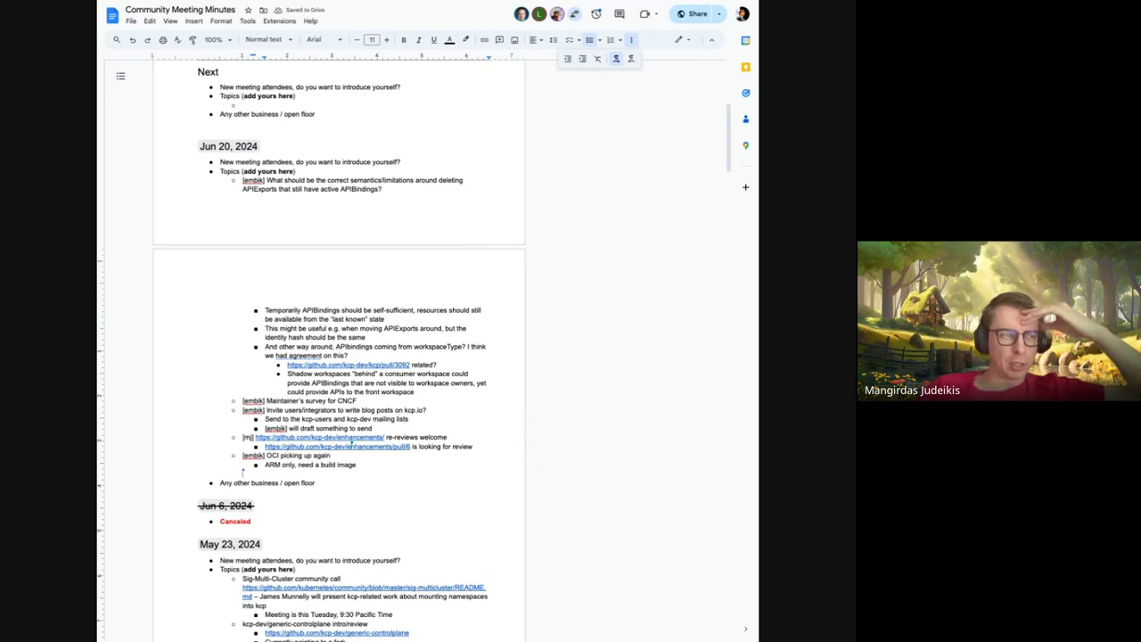
pyautogui.write('for A')
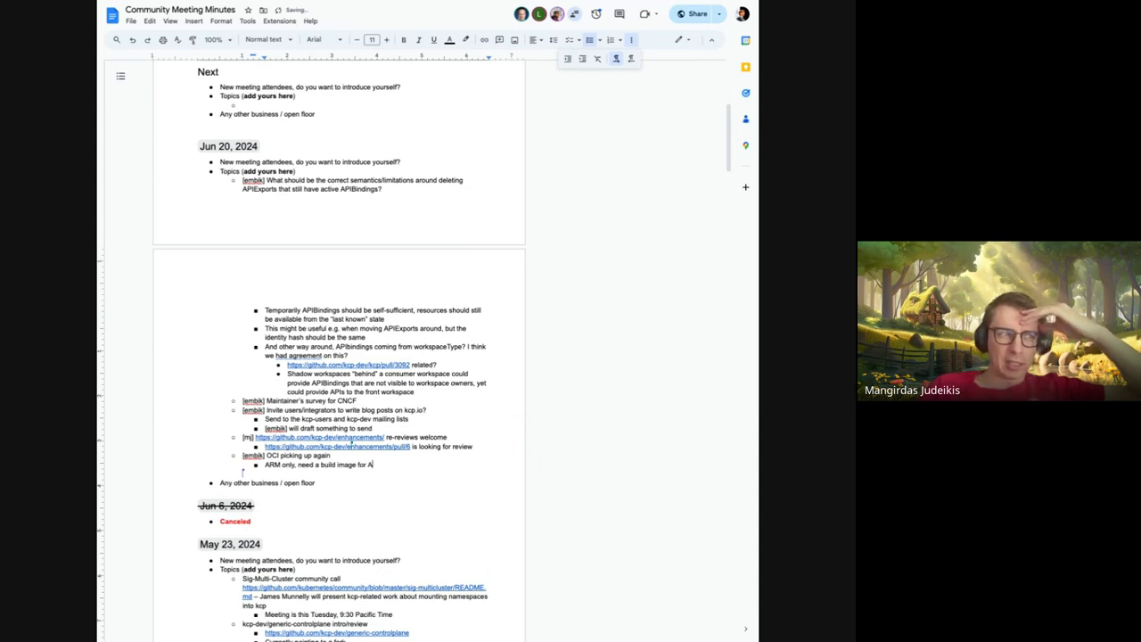
pyautogui.write('RM64 (in addition to AMD64')
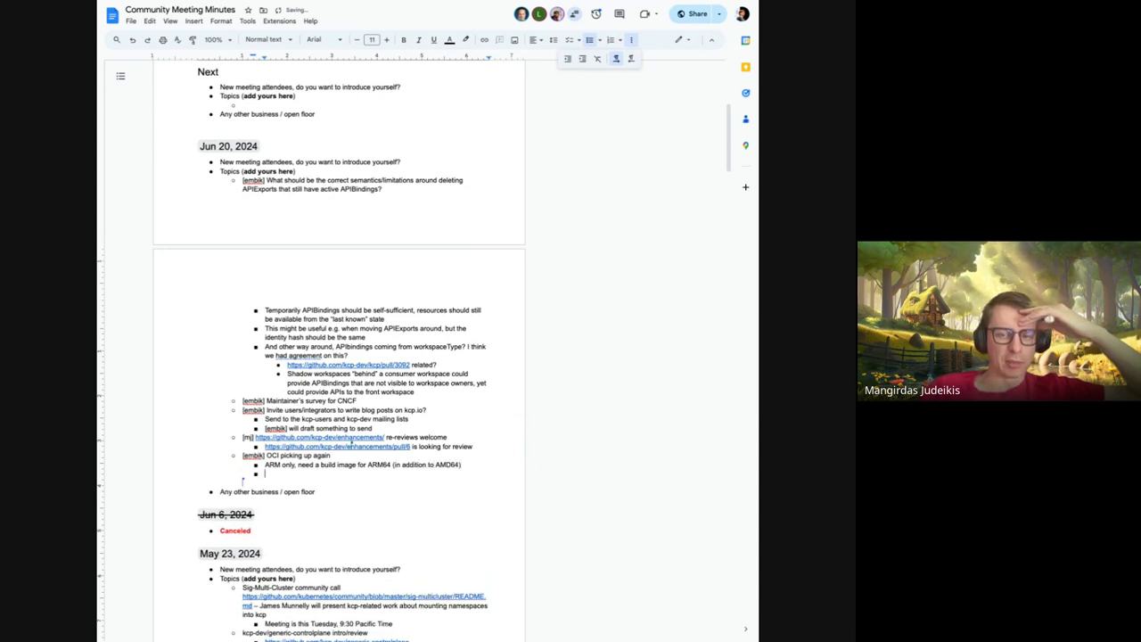
# Step: Note preliminary OpenTofu config to deploy a Kubernetes cluster from Oracle's managed service
pyautogui.write('Some preliminary')
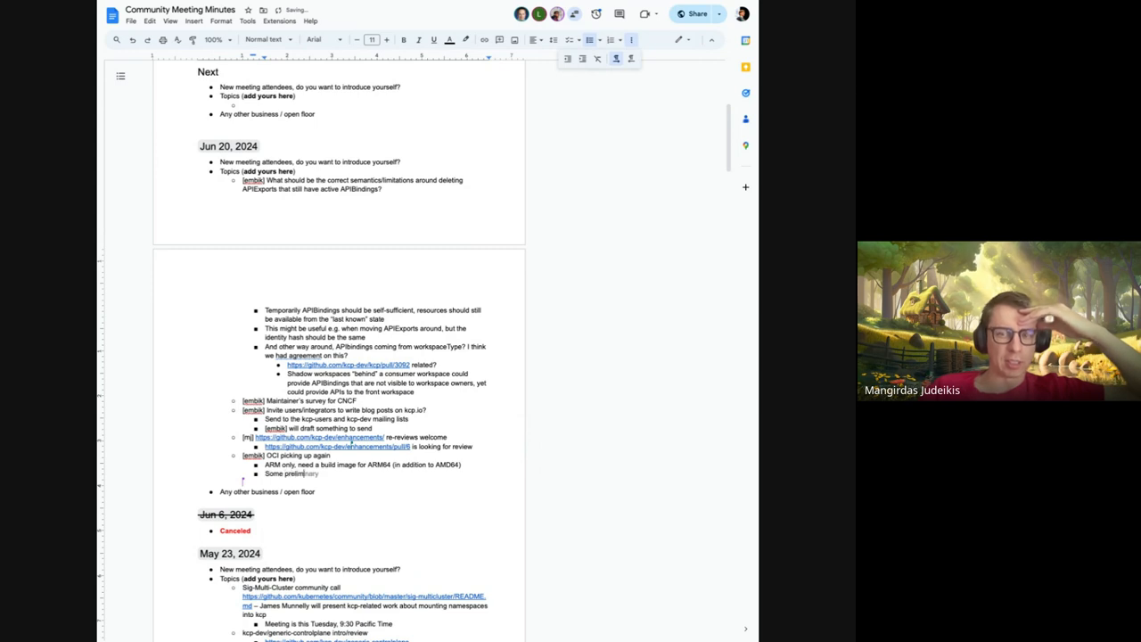
pyautogui.write('ter')
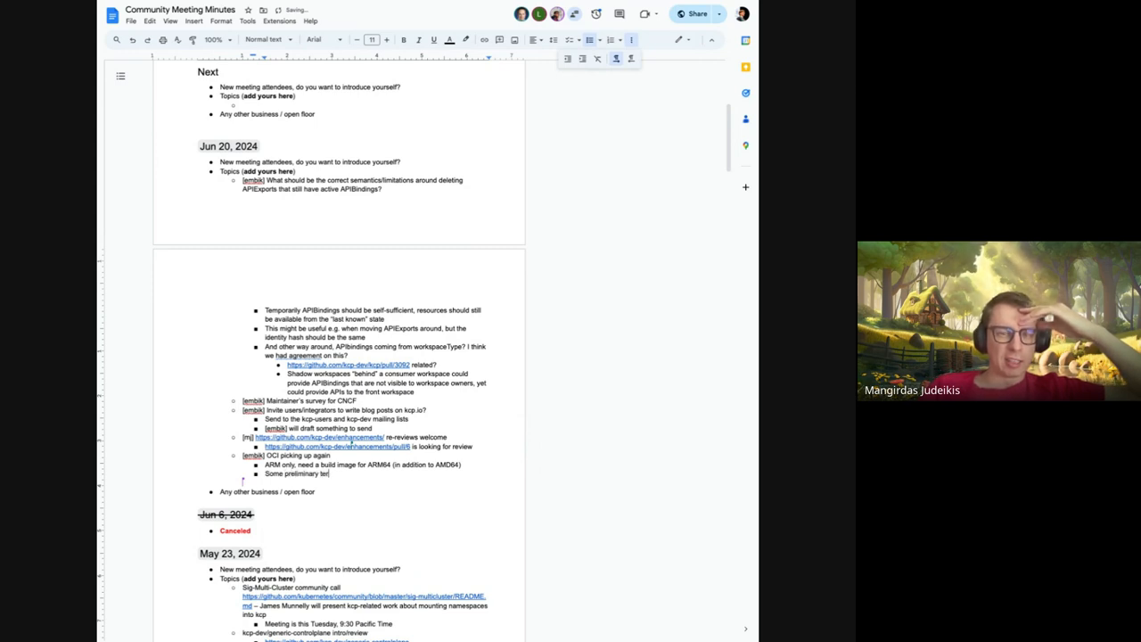
pyautogui.write('Open')
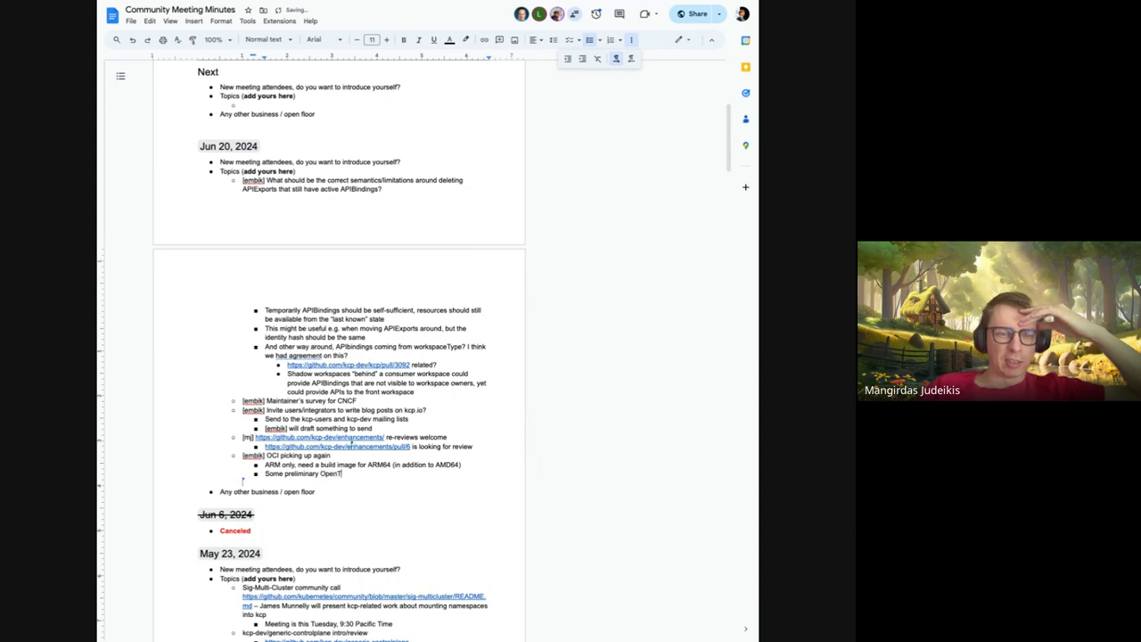
pyautogui.write('Tofu config to')
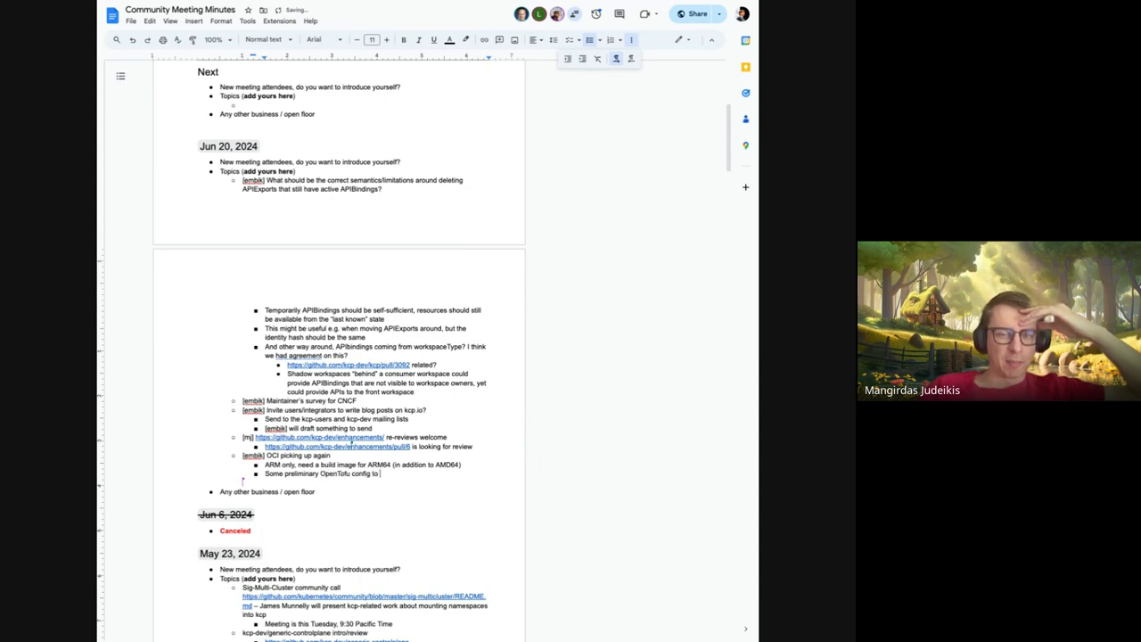
pyautogui.write('deploy a')
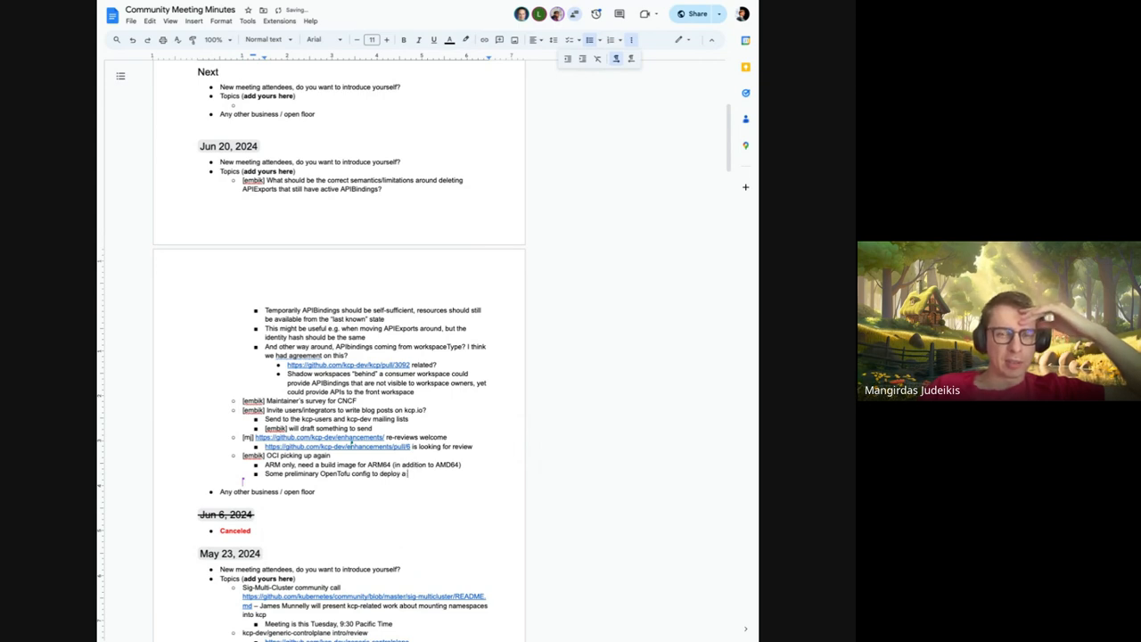
pyautogui.write('Kubernetes cluster (from')
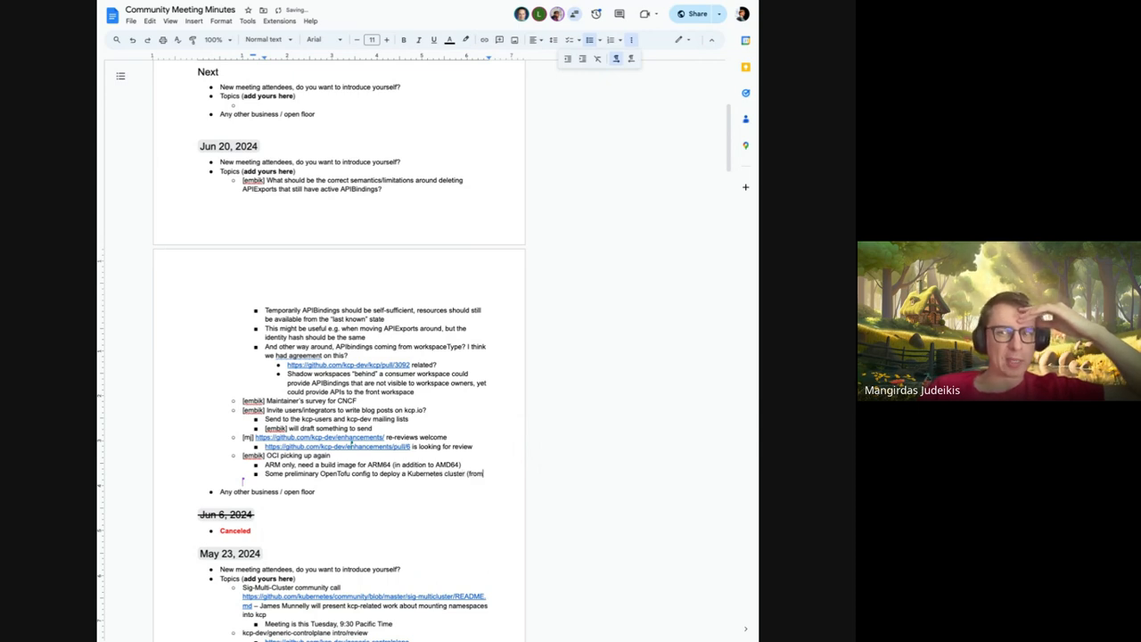
pyautogui.write('Oracle serv')
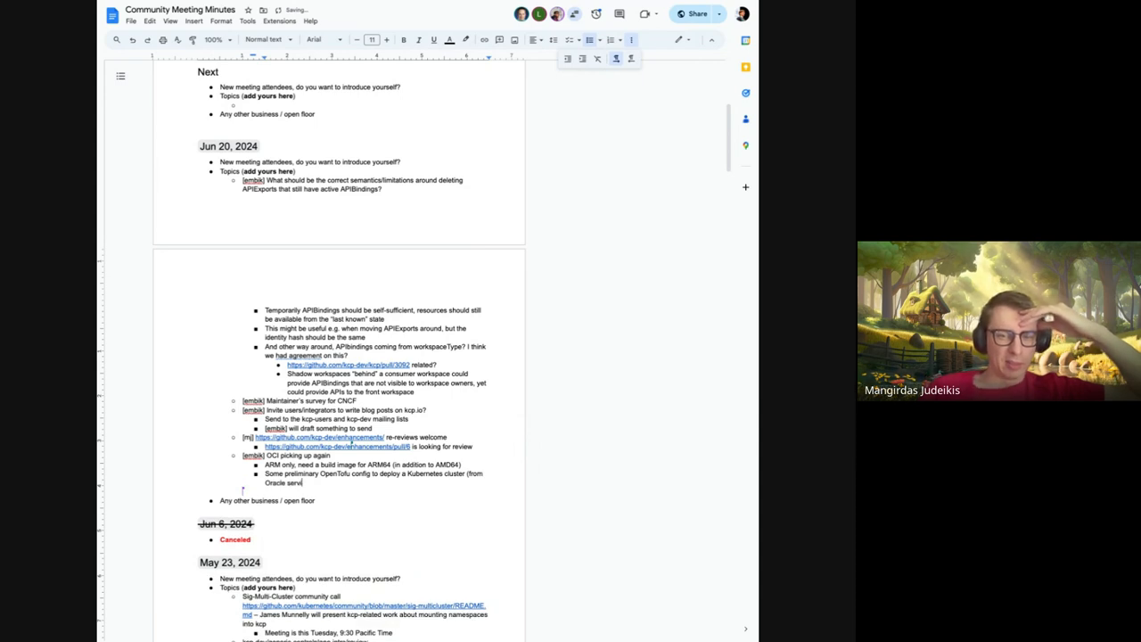
pyautogui.write('ice)')
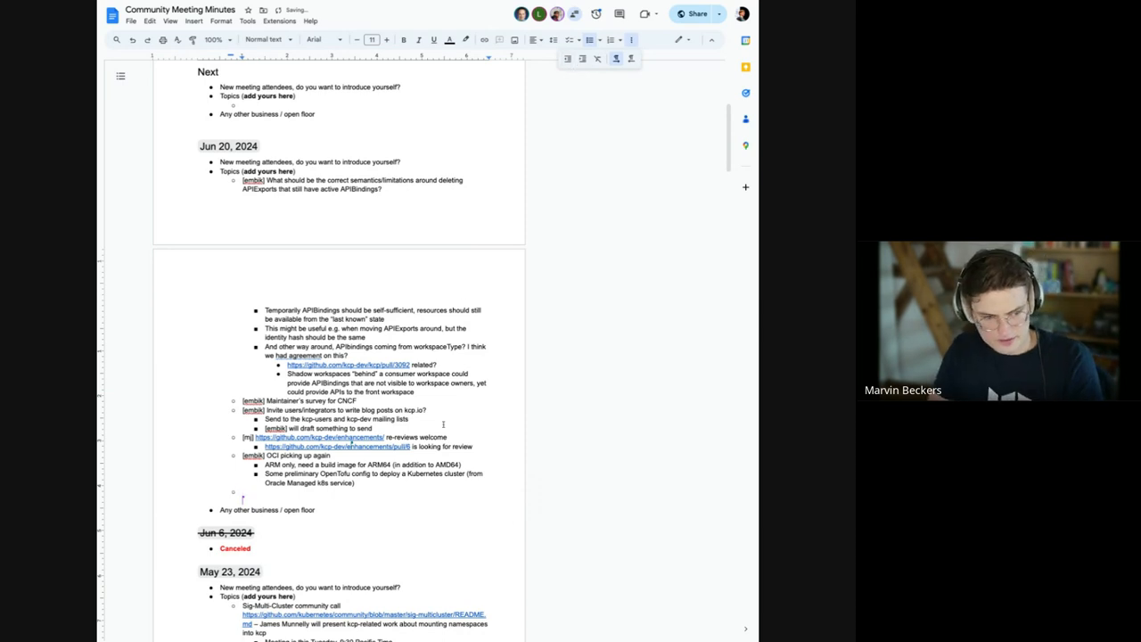
# Step: Add the topic bullet "[embik] Kubernetes 1.30 rebase" below the OCI notes
pyautogui.write('[embik] K')
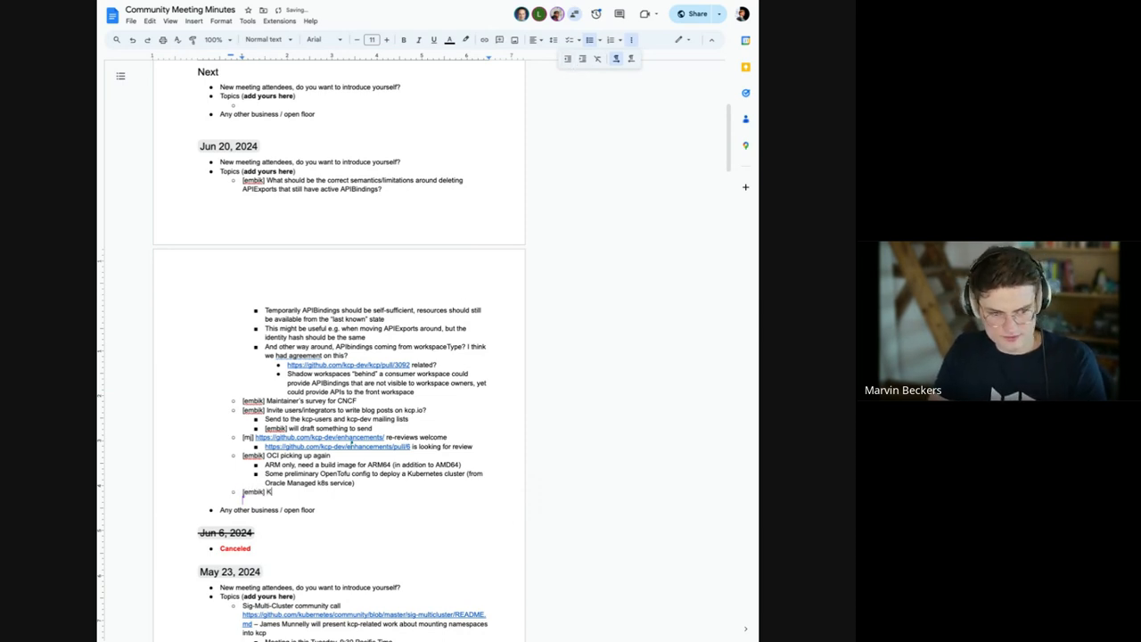
pyautogui.write('Kubernetes 1.30')
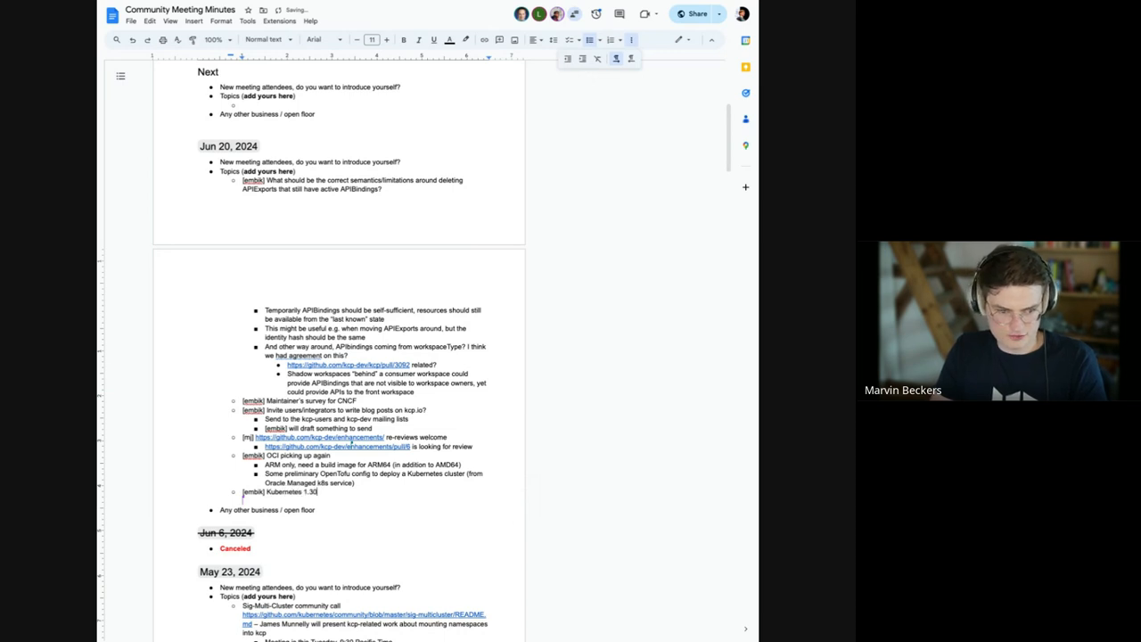
pyautogui.write('rebase')
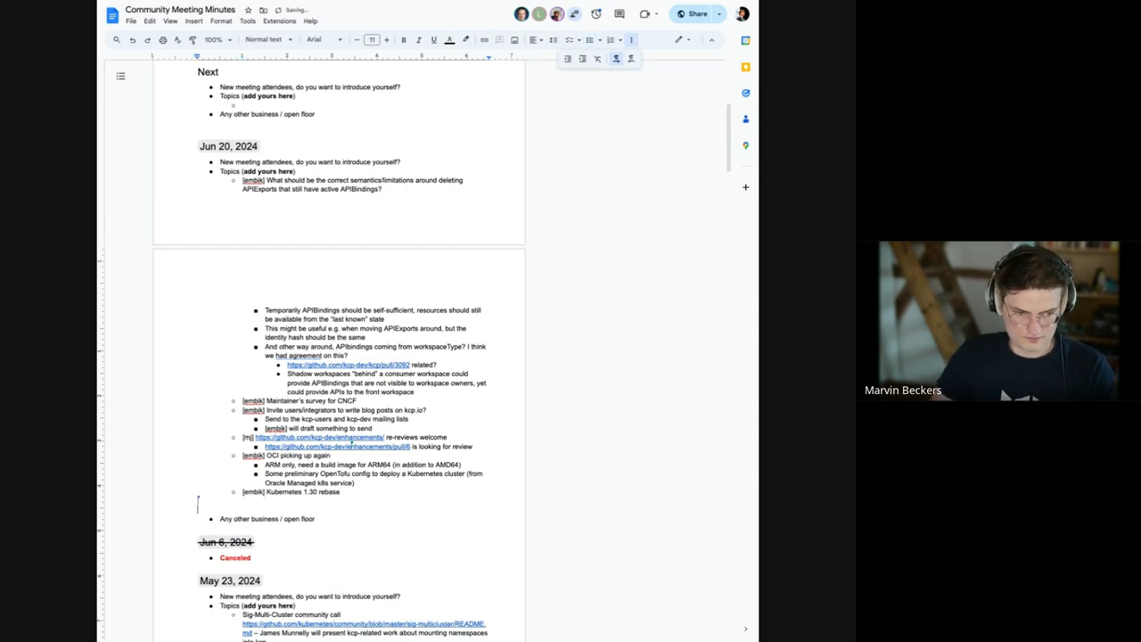
pyautogui.write('Things compile, but kcp doesn')
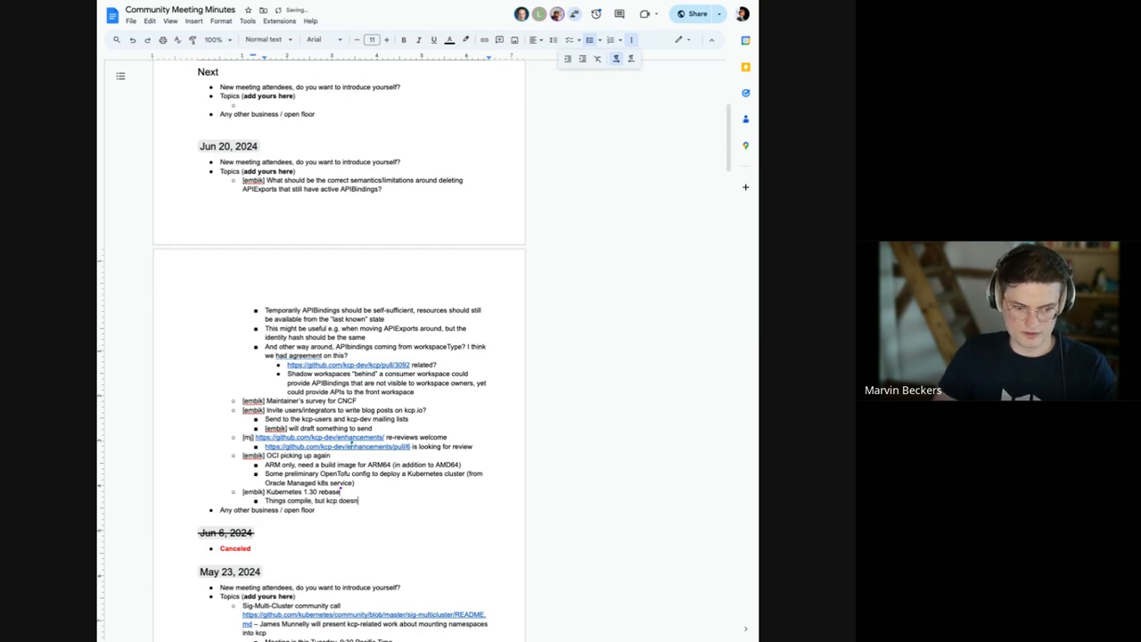
pyautogui.write('start properly')
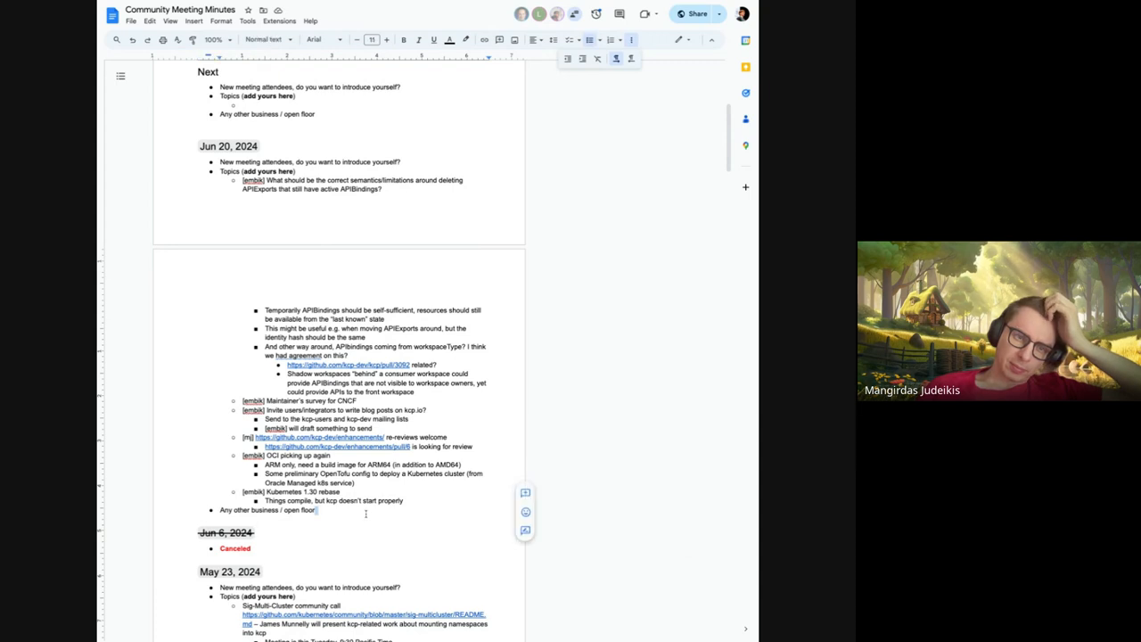
pyautogui.write('https://github.com/kubernetes/kubernetes/pull/124792')
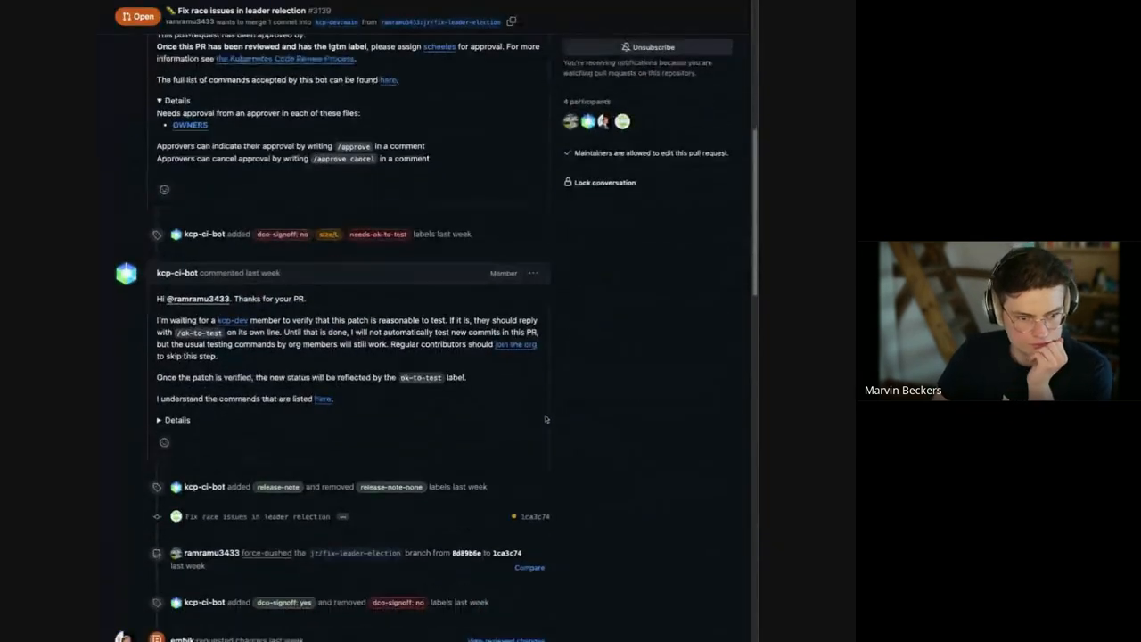
# Step: Switch to the Files changed view of the leader re-election pull request
pyautogui.scroll(3)
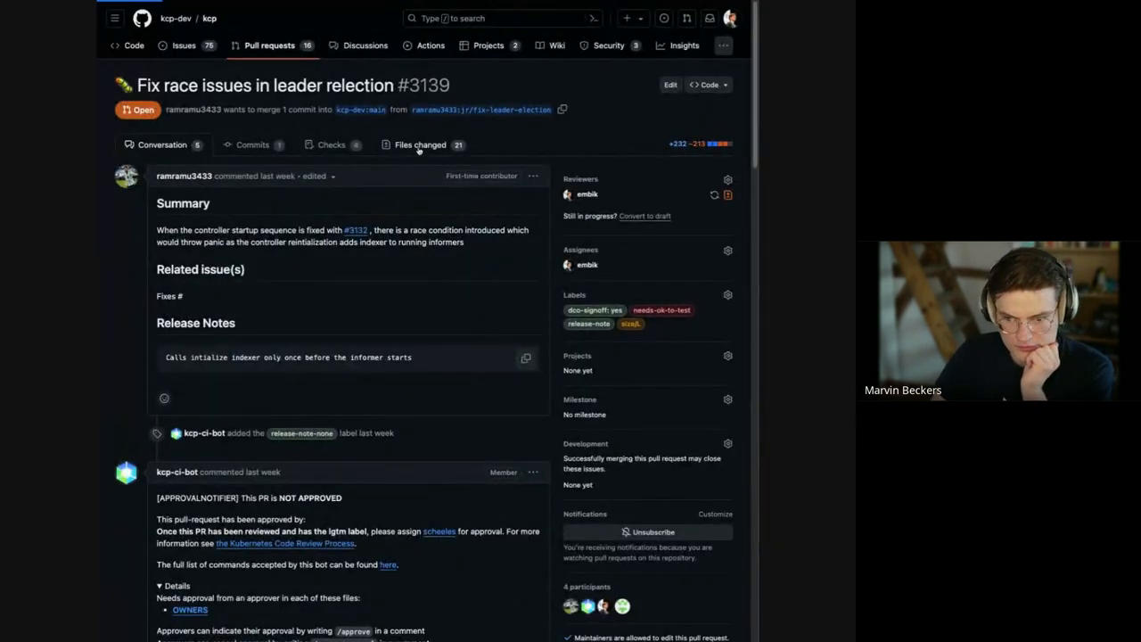
pyautogui.click(421, 142)
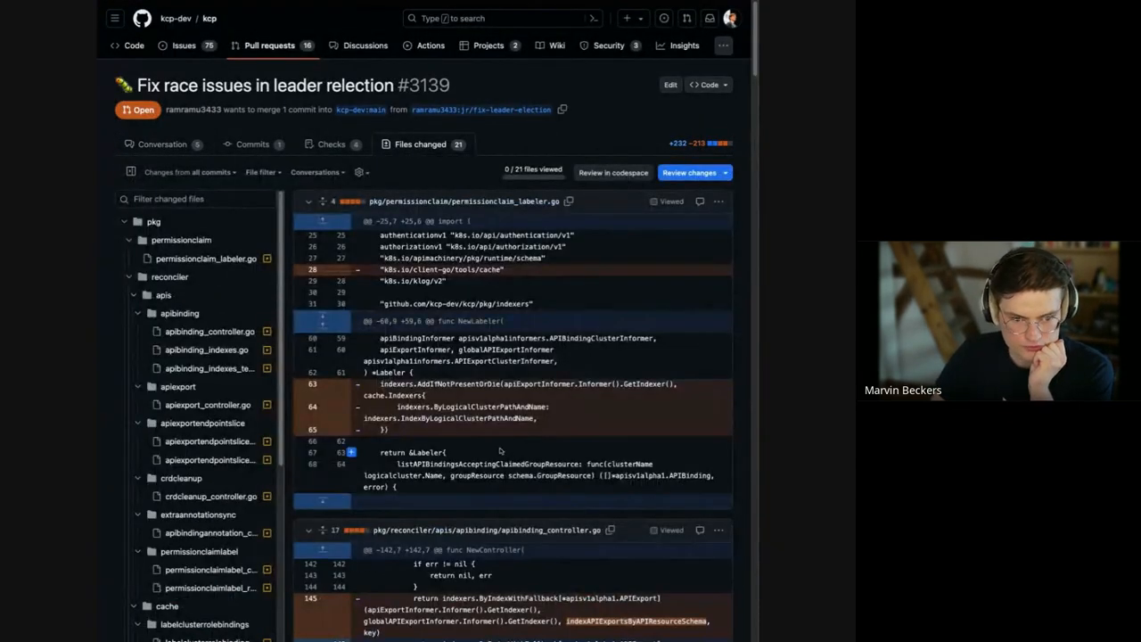
pyautogui.scroll(-3)
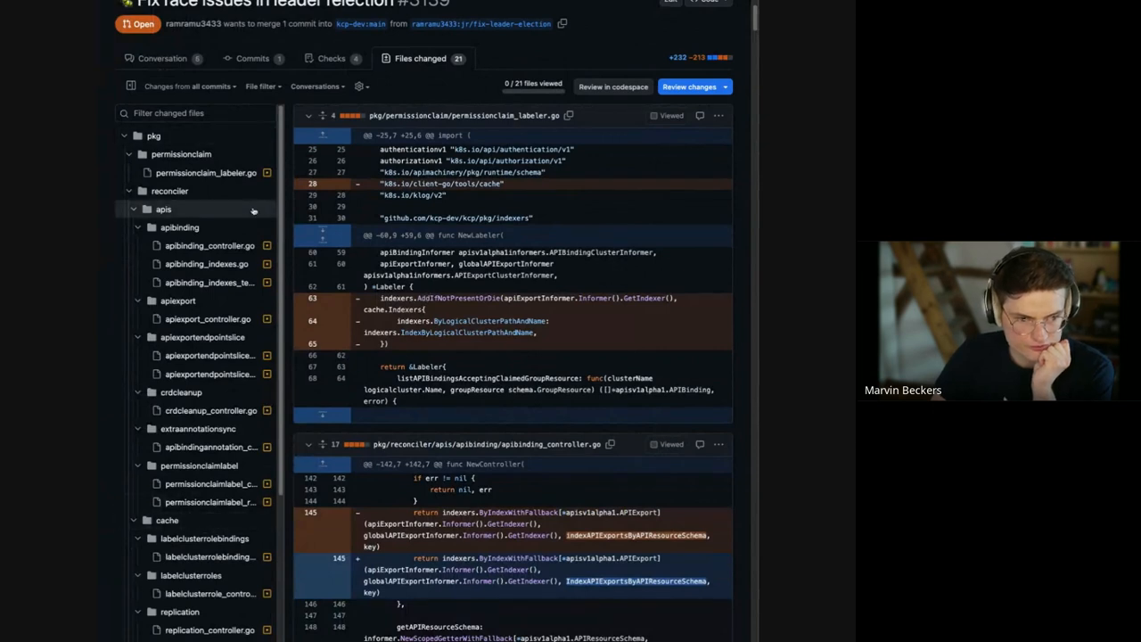
pyautogui.scroll(-3)
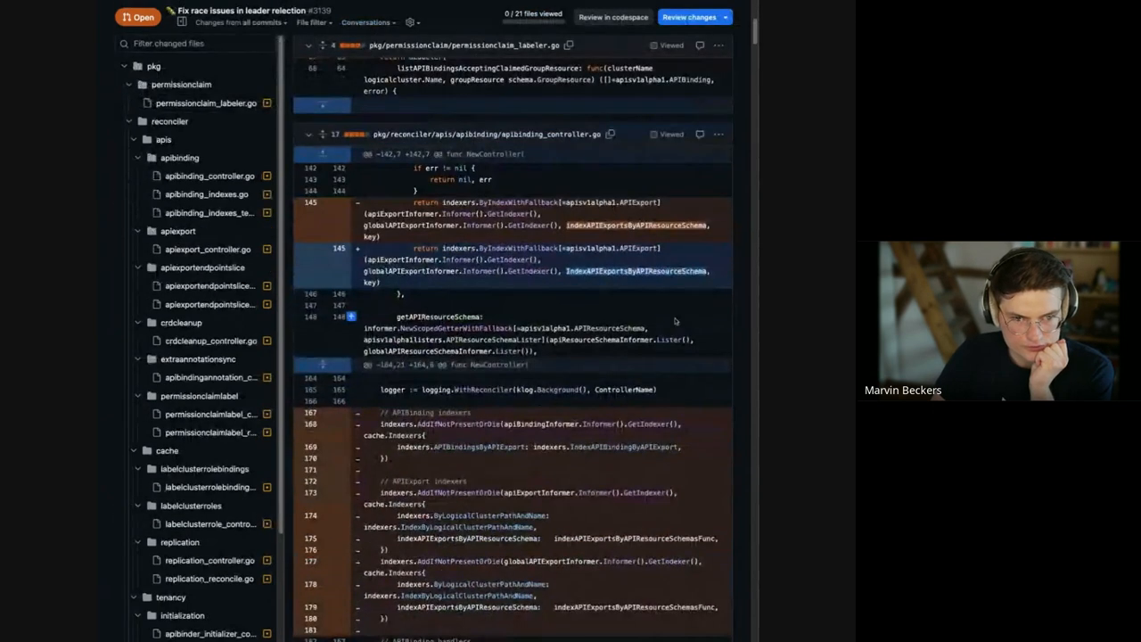
pyautogui.scroll(3)
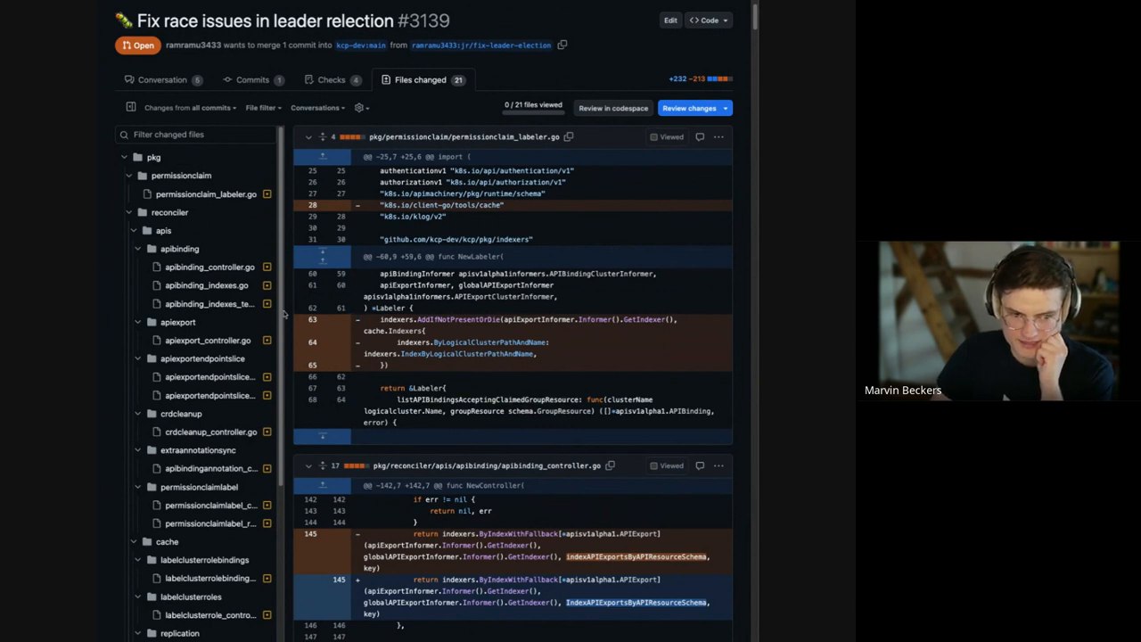
# Step: Scroll the controllers.go diff down to the review thread about tracing indexers to controllers
pyautogui.scroll(-3)
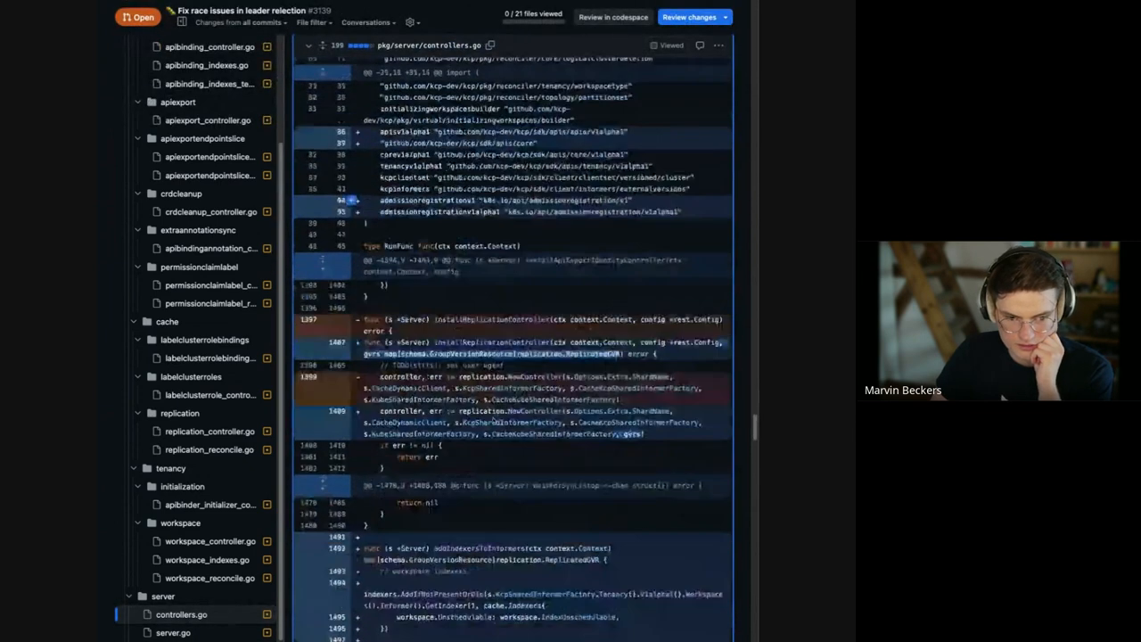
pyautogui.scroll(-3)
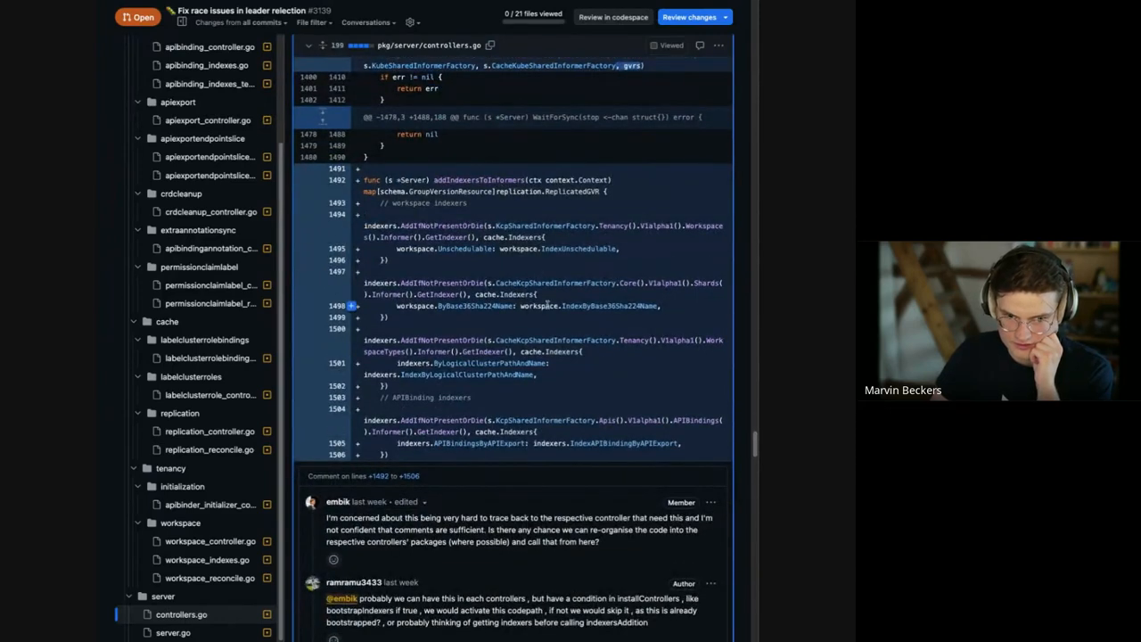
pyautogui.scroll(-3)
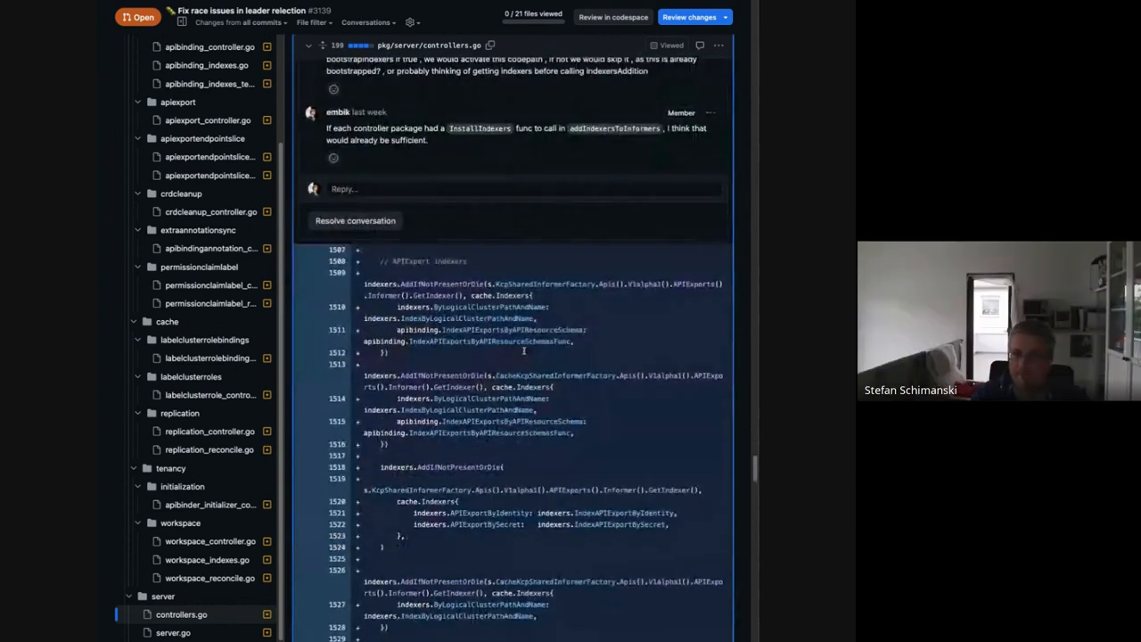
pyautogui.scroll(-3)
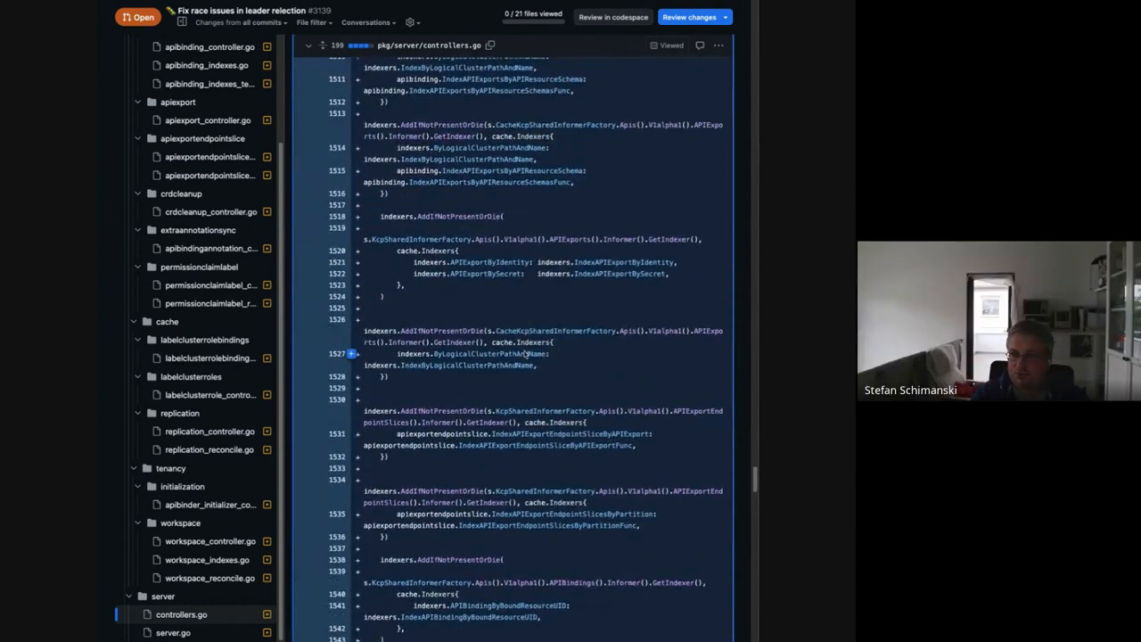
pyautogui.scroll(-3)
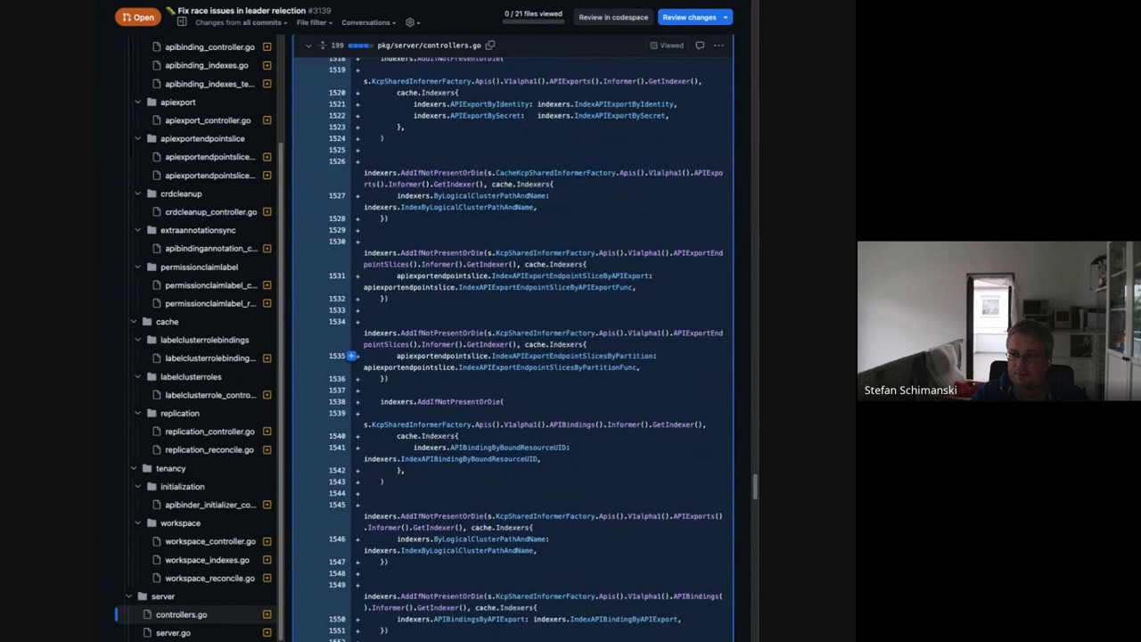
pyautogui.scroll(-3)
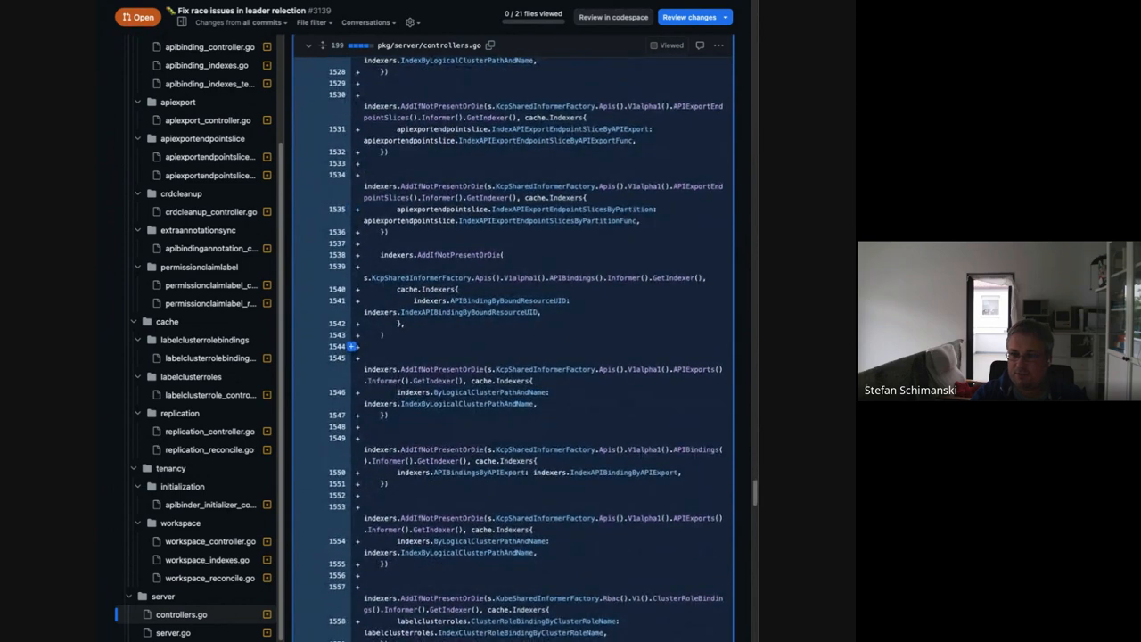
pyautogui.scroll(3)
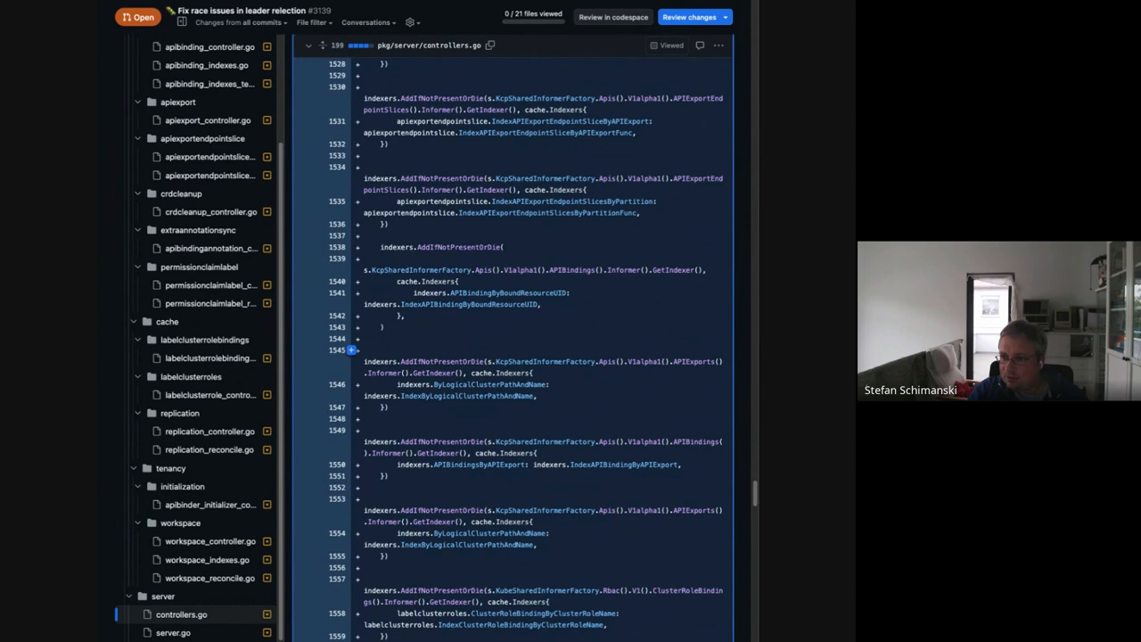
pyautogui.scroll(3)
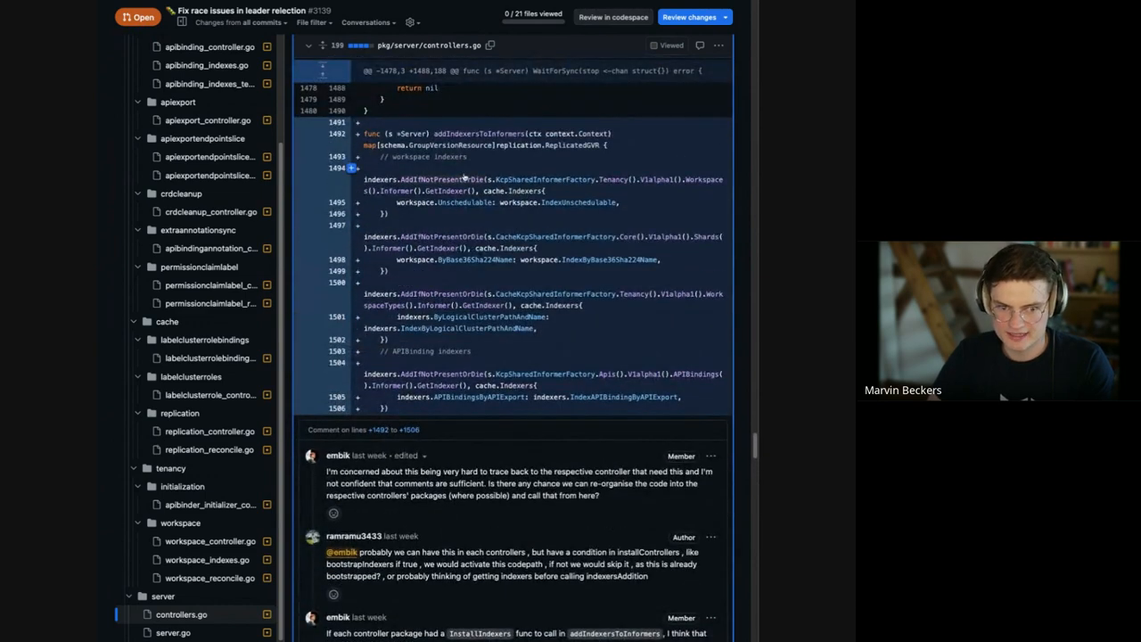
pyautogui.moveTo(534, 183)
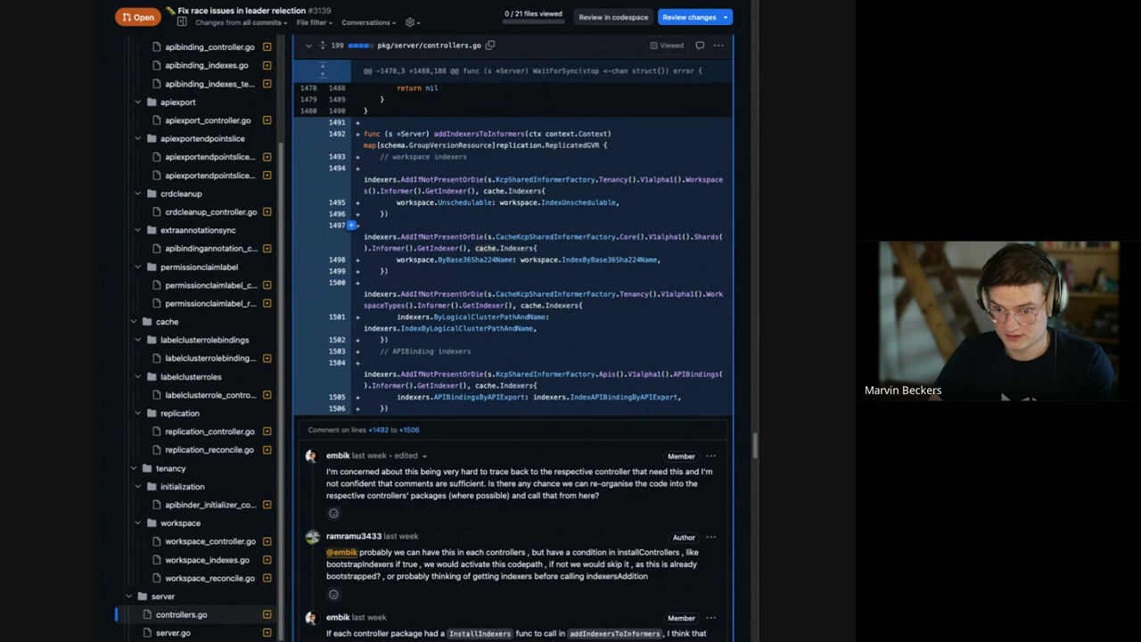
pyautogui.scroll(-3)
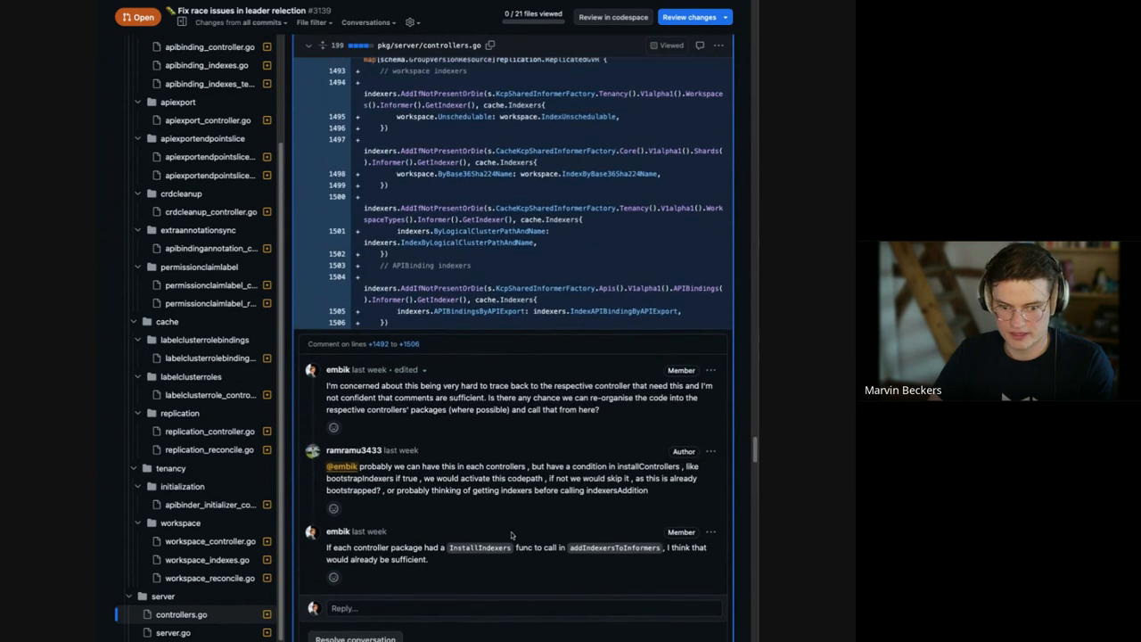
pyautogui.scroll(3)
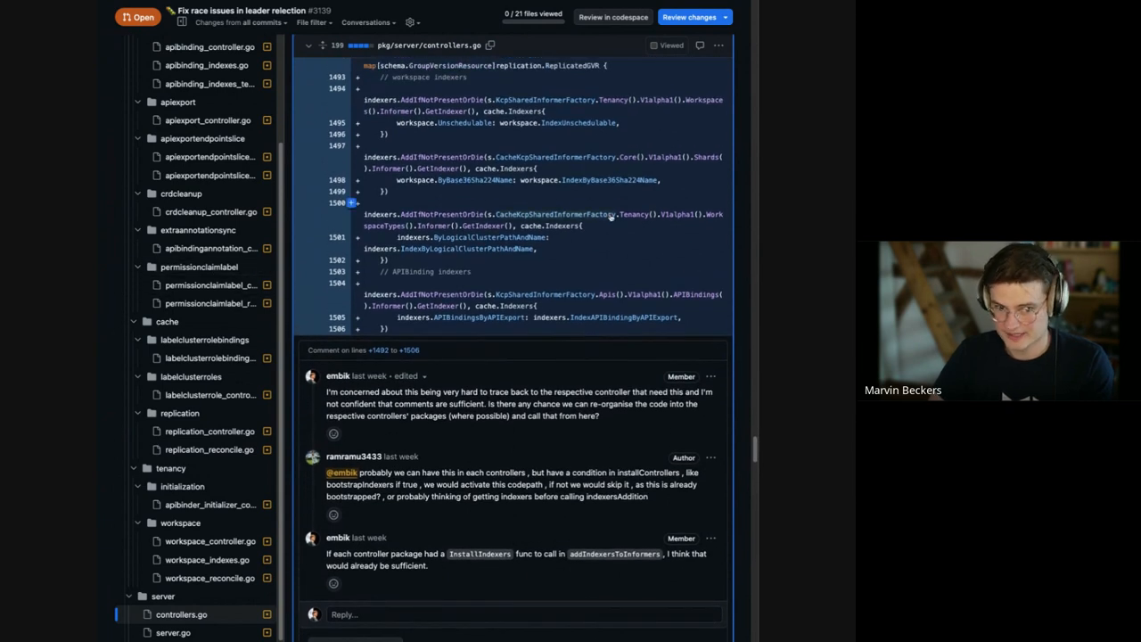
pyautogui.scroll(3)
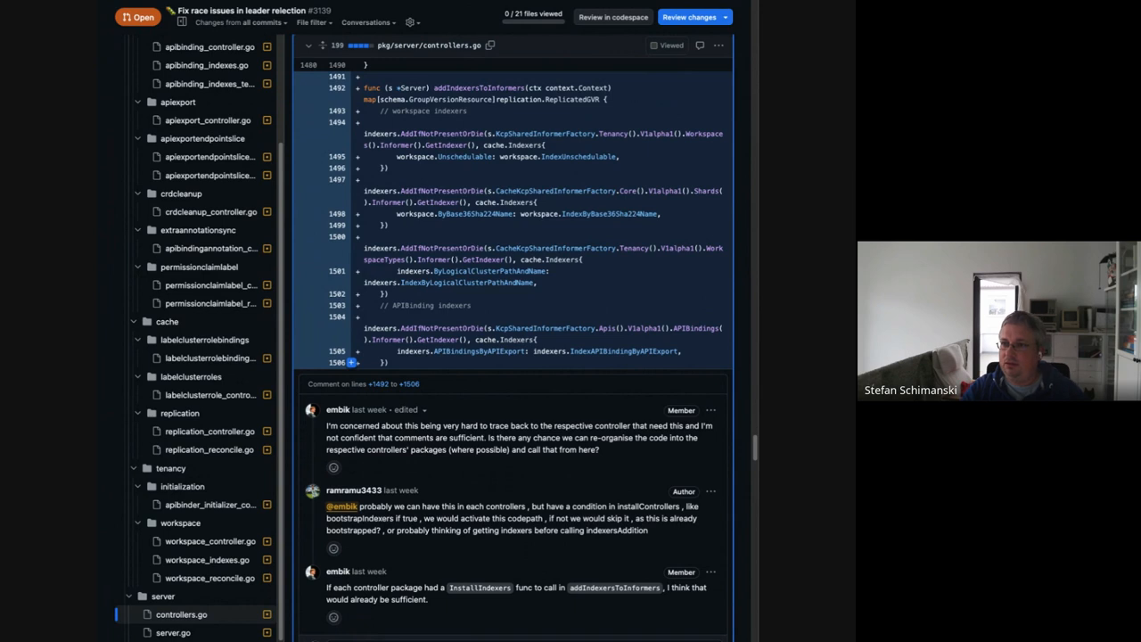
pyautogui.scroll(-3)
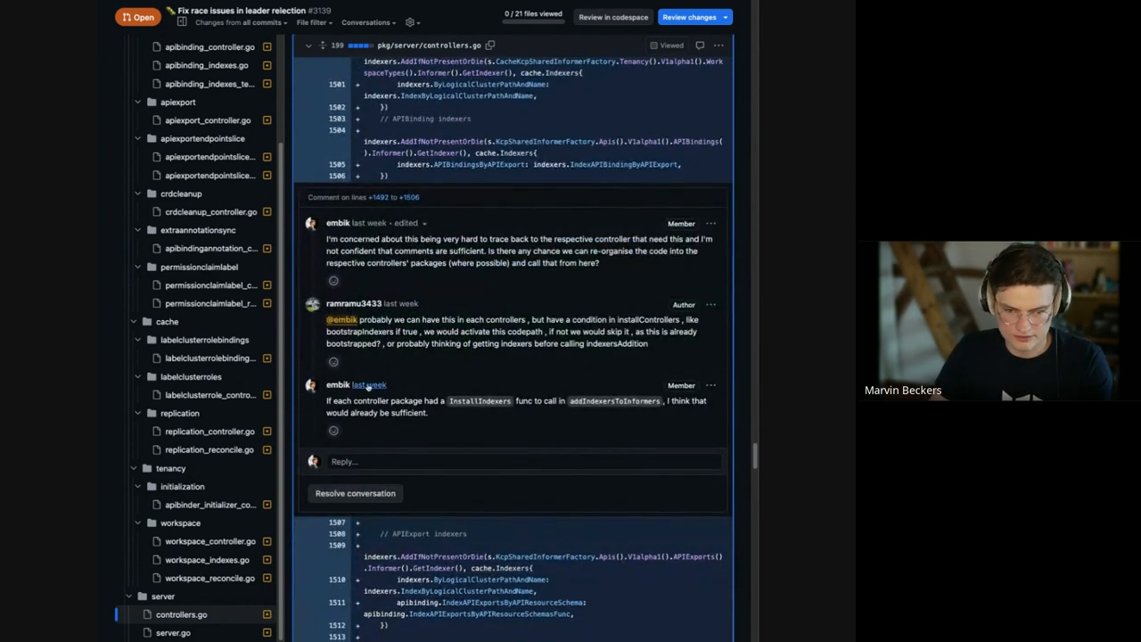
pyautogui.moveTo(531, 553)
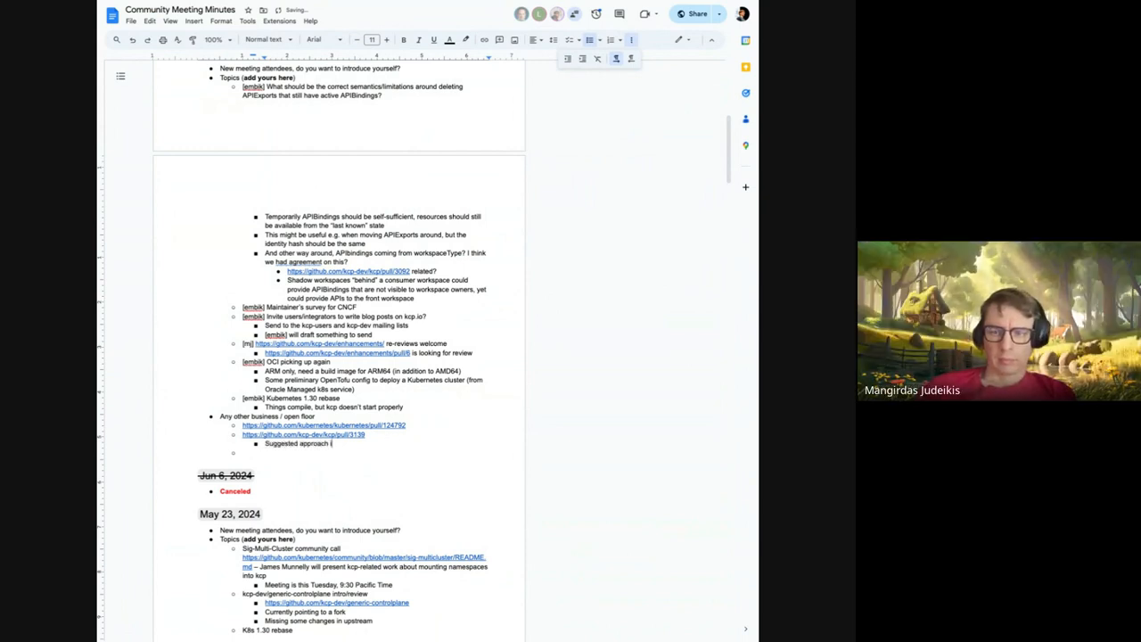
# Step: Add "is good" after "Suggested approach" in the open-floor bullet of the minutes
pyautogui.write('is good')
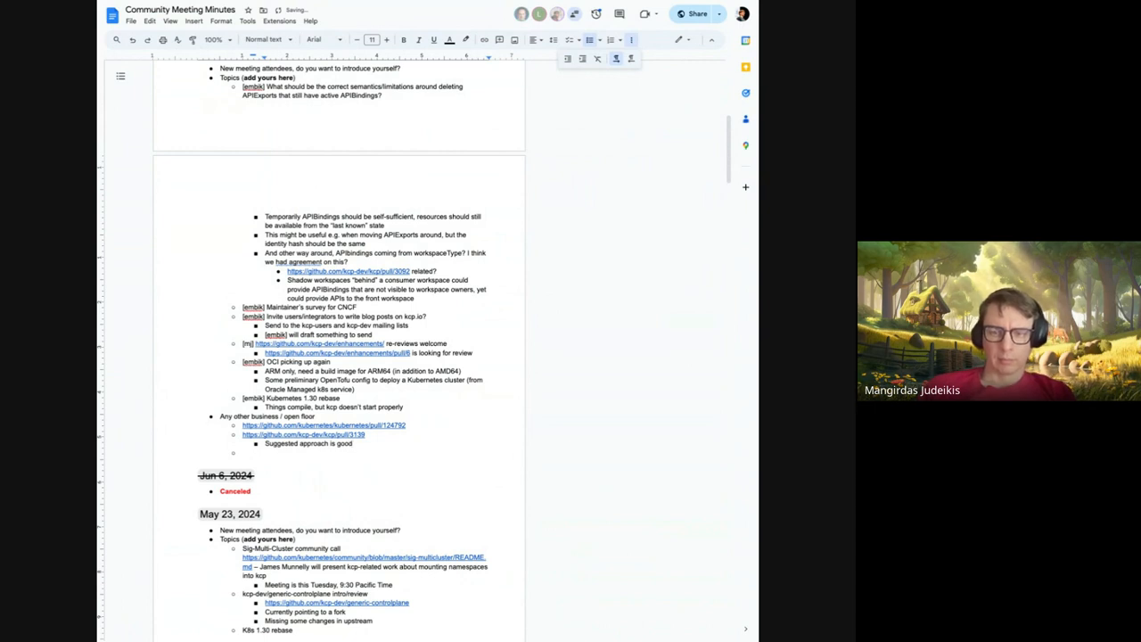